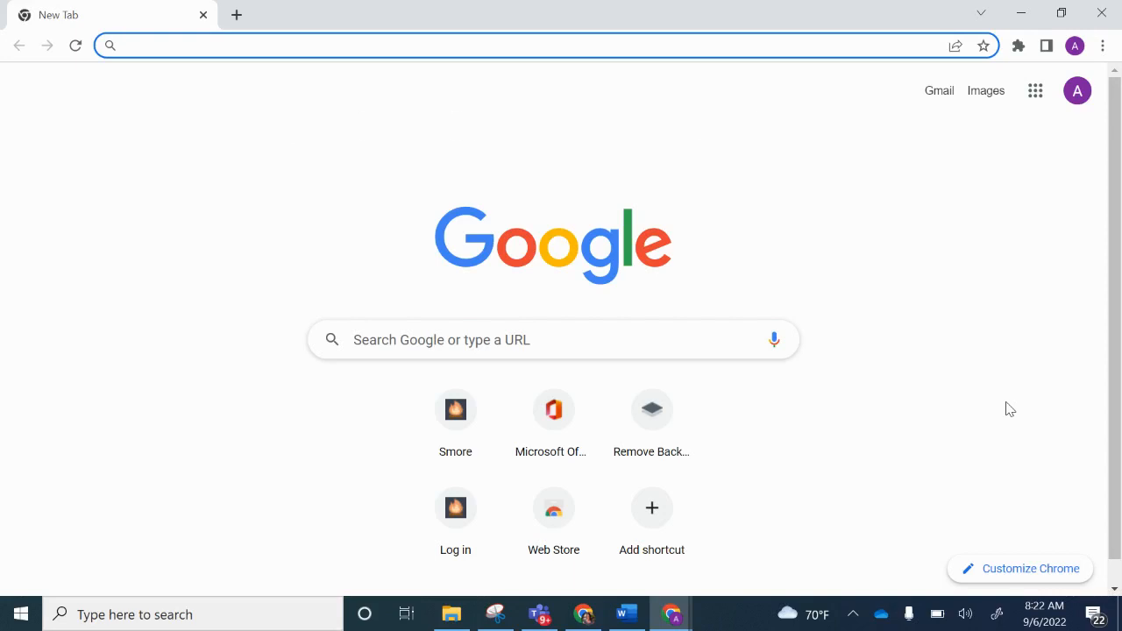
mouse_move(1085, 314)
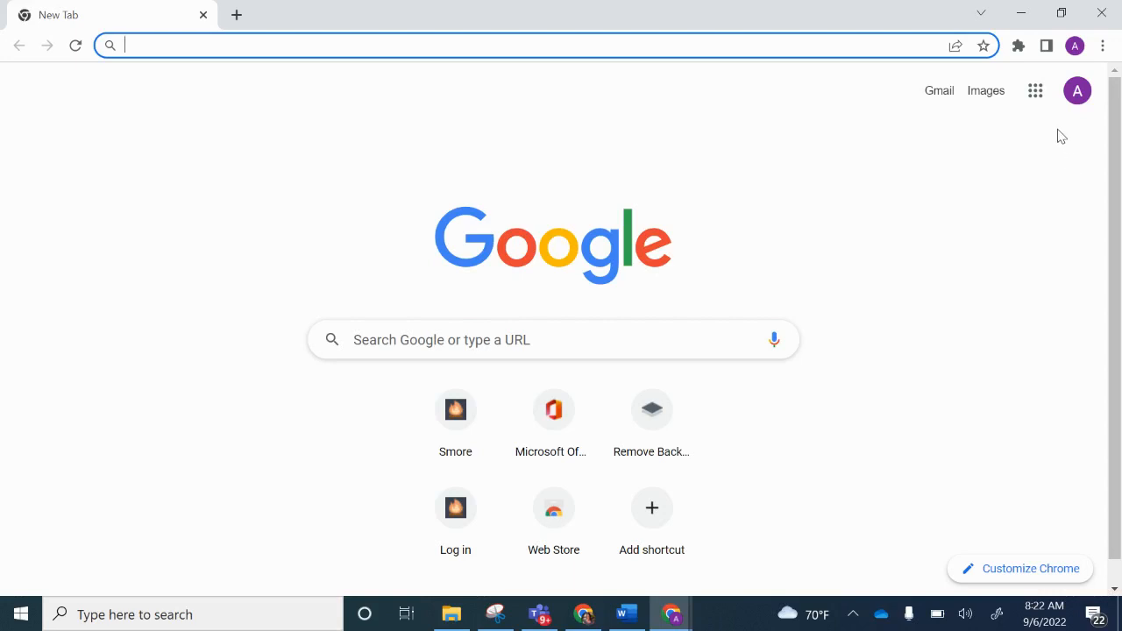
mouse_move(1105, 72)
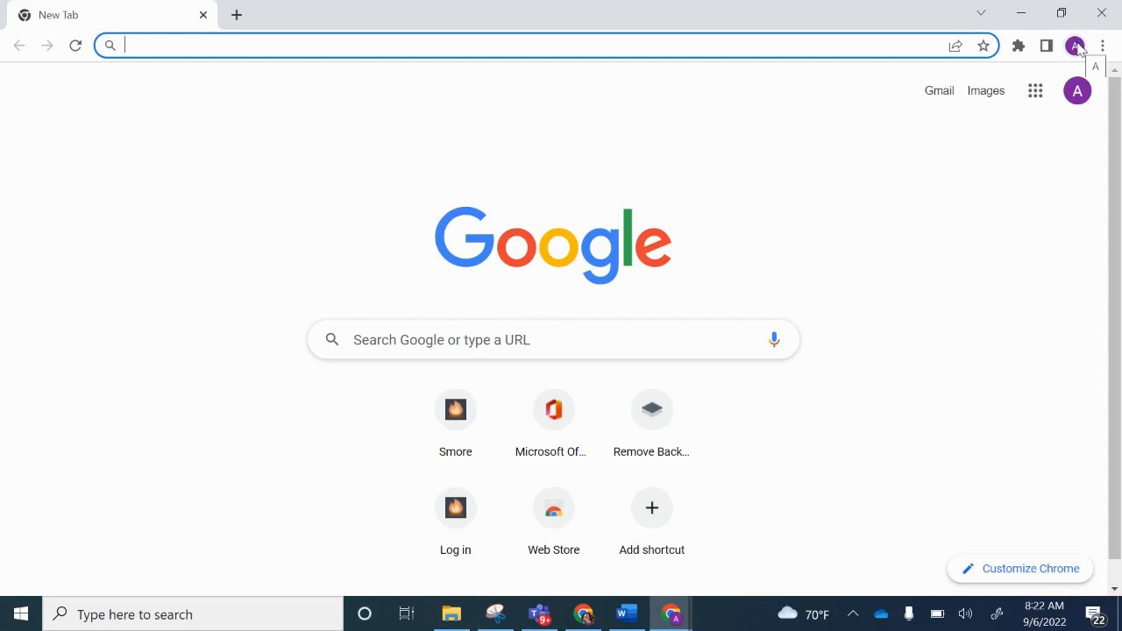
mouse_move(1078, 91)
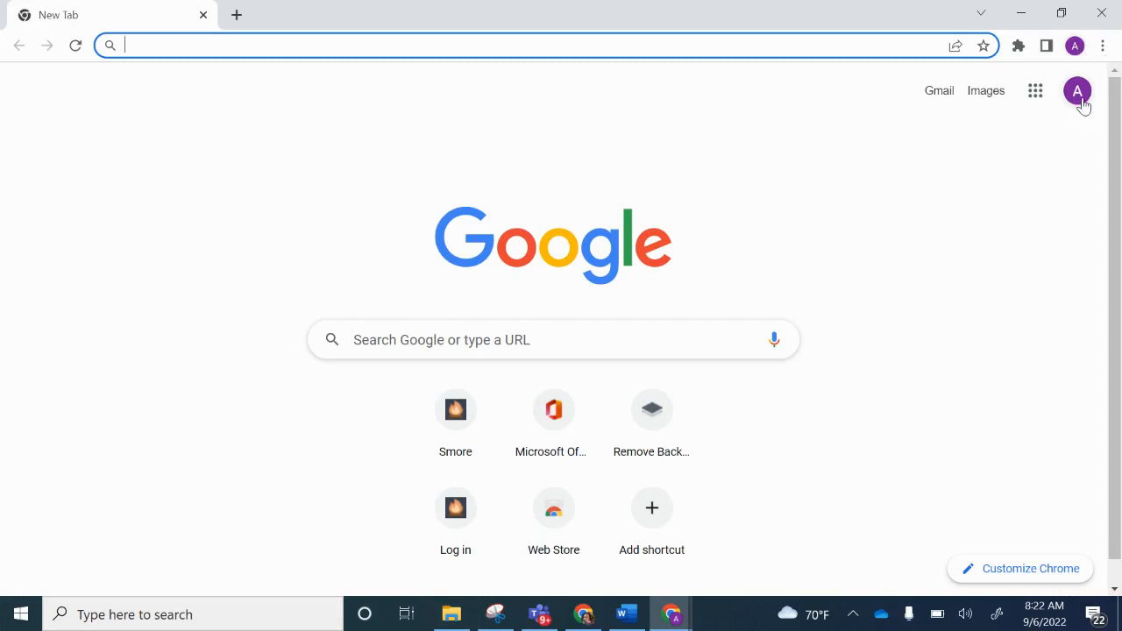
mouse_move(1065, 135)
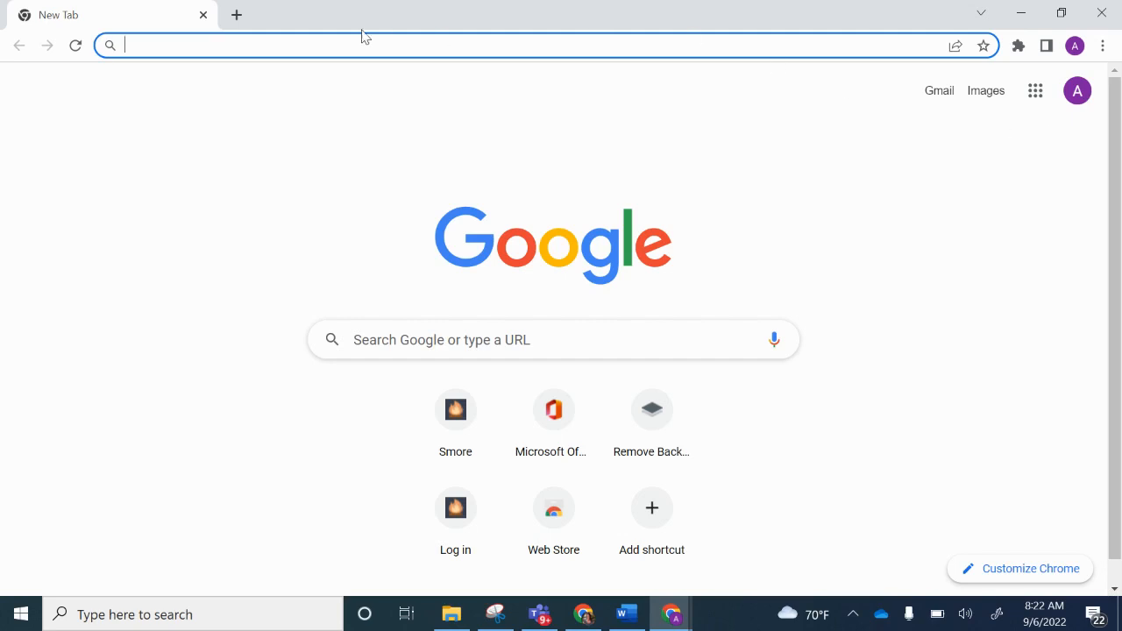
mouse_move(646, 78)
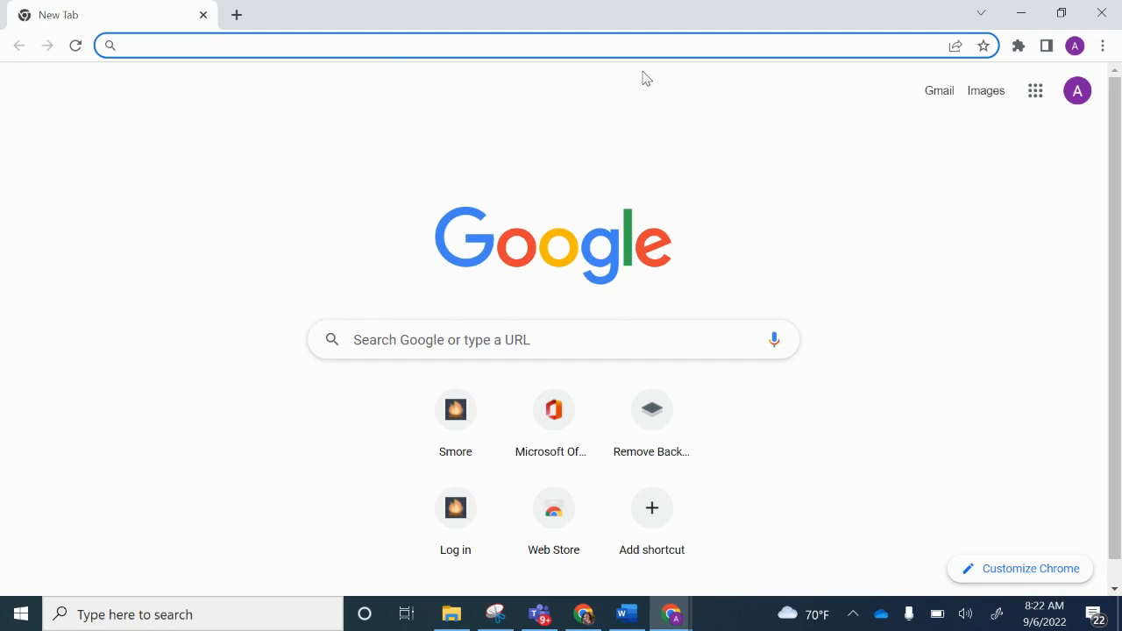
mouse_move(984, 44)
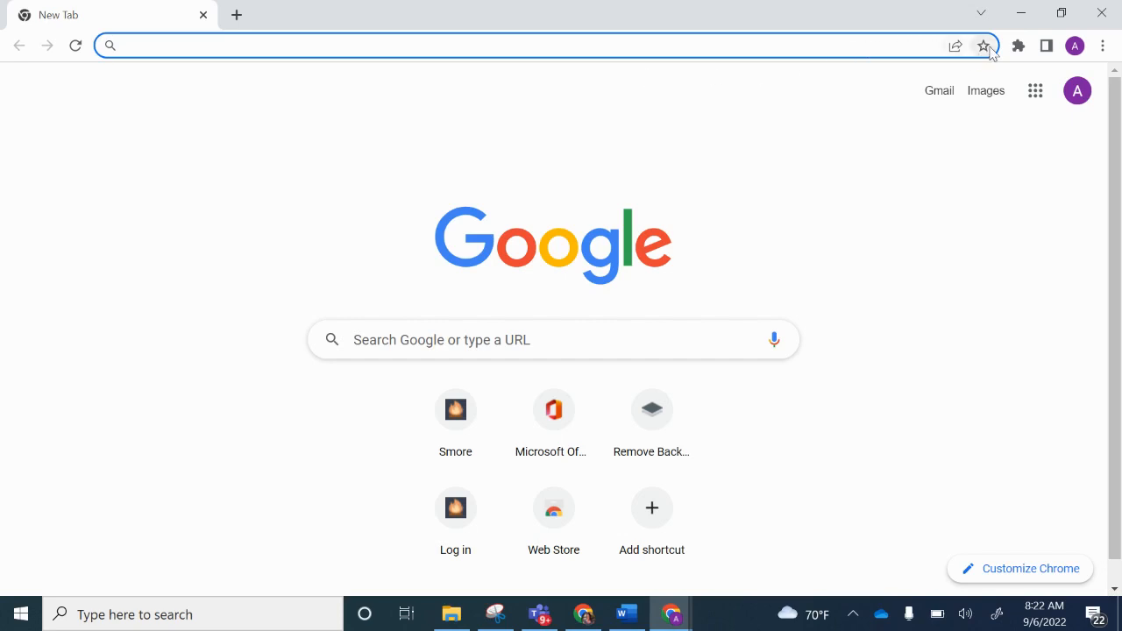
mouse_move(984, 45)
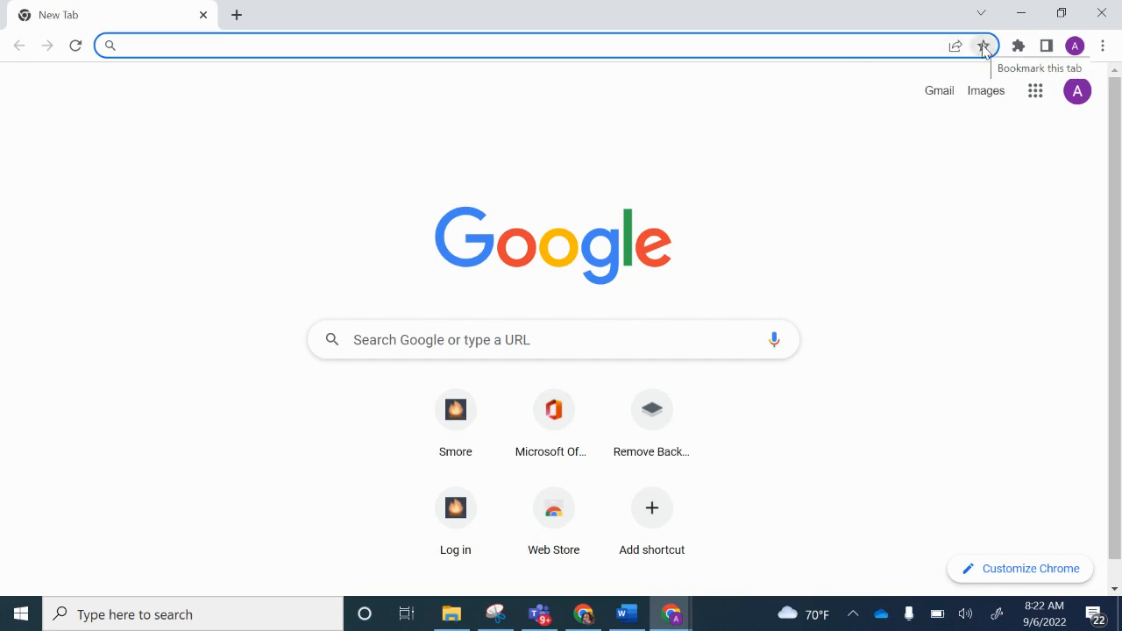
mouse_move(984, 45)
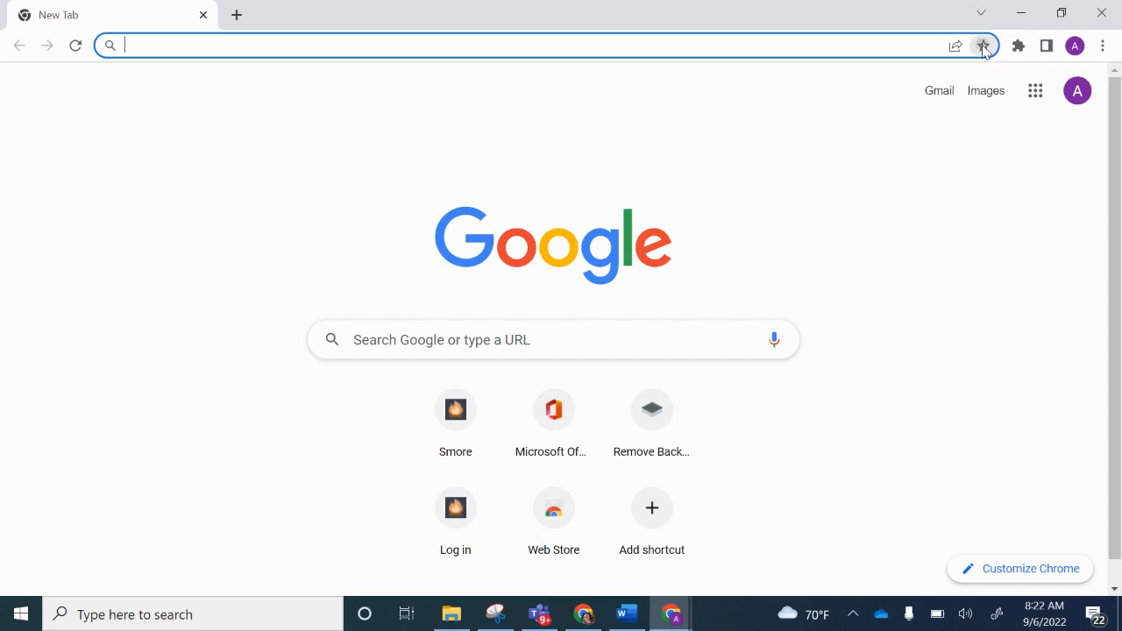
Step: Bookmark the new tab page as 'Google' on the bookmarks bar
click(984, 45)
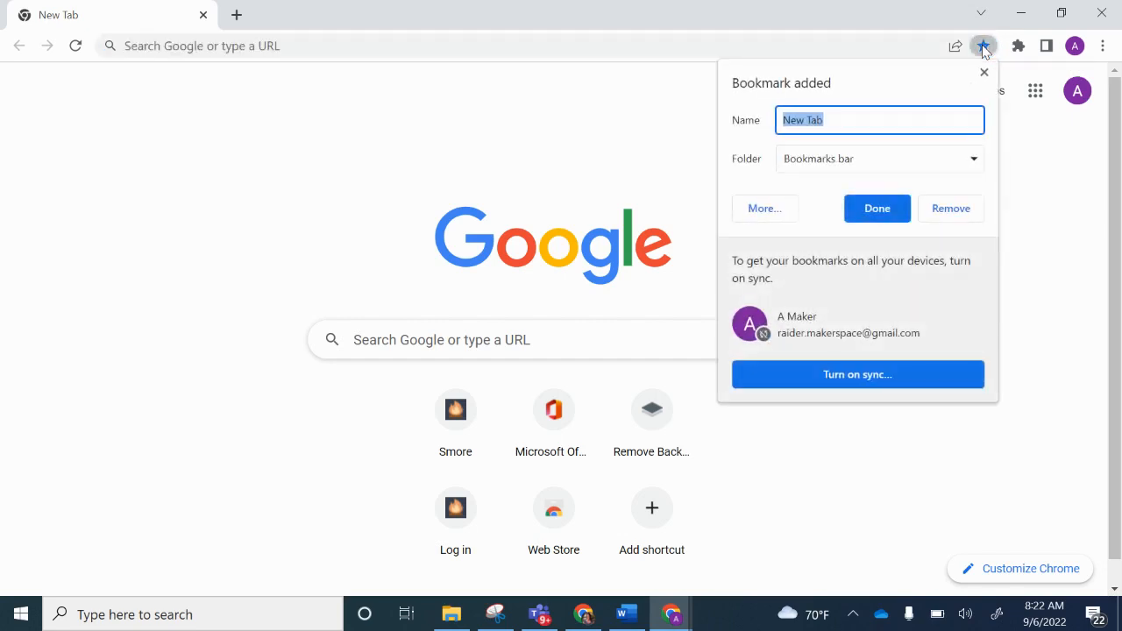
text(Goog)
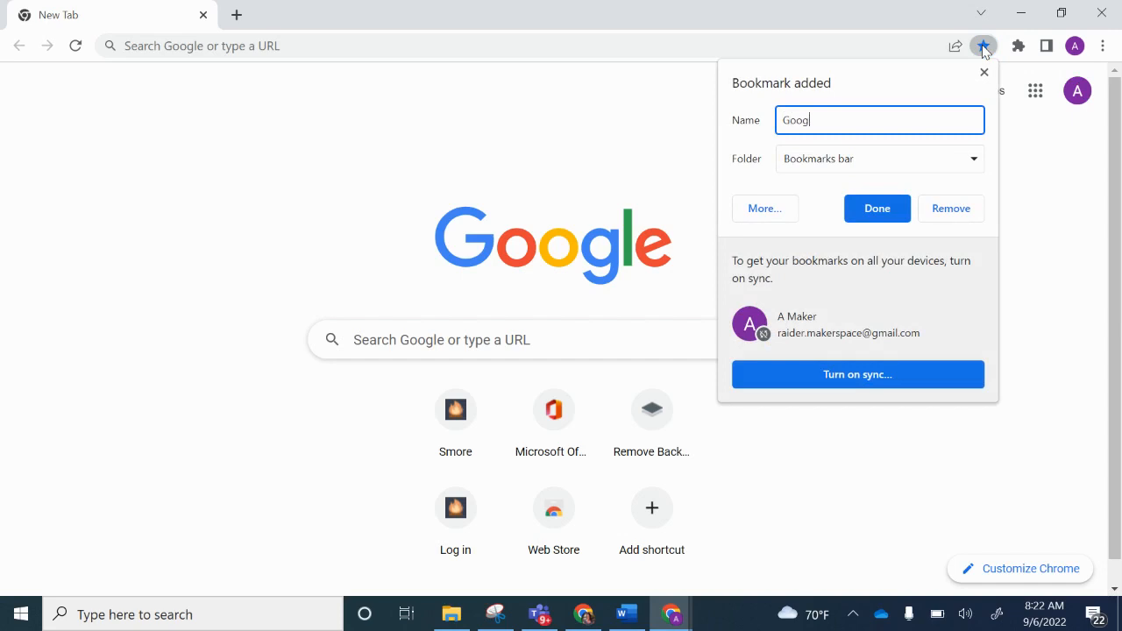
text(le)
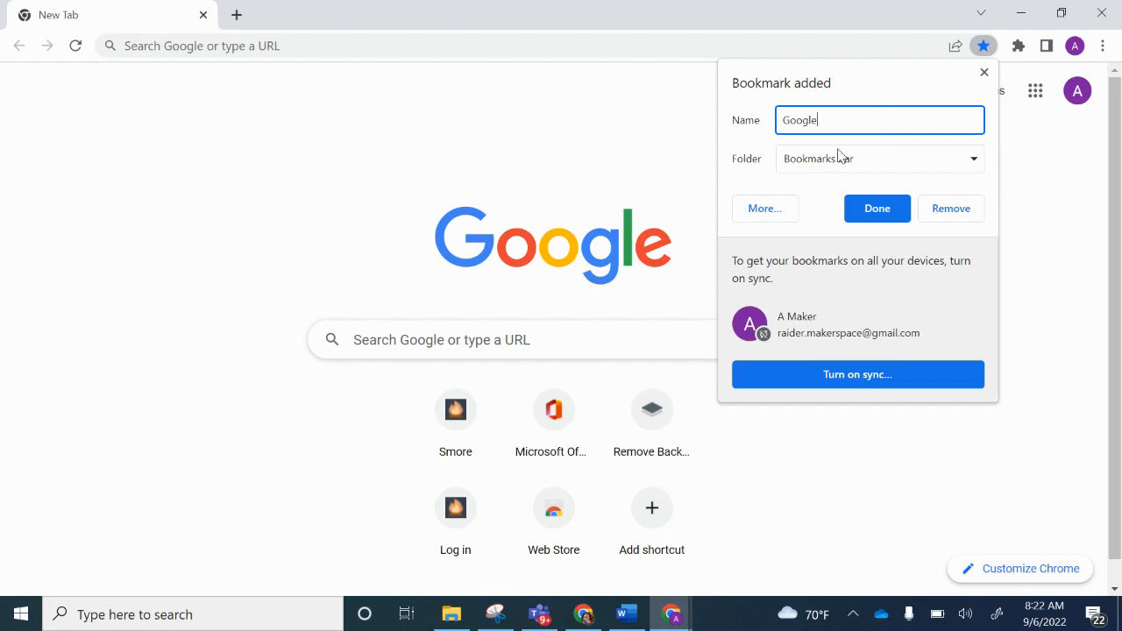
click(877, 208)
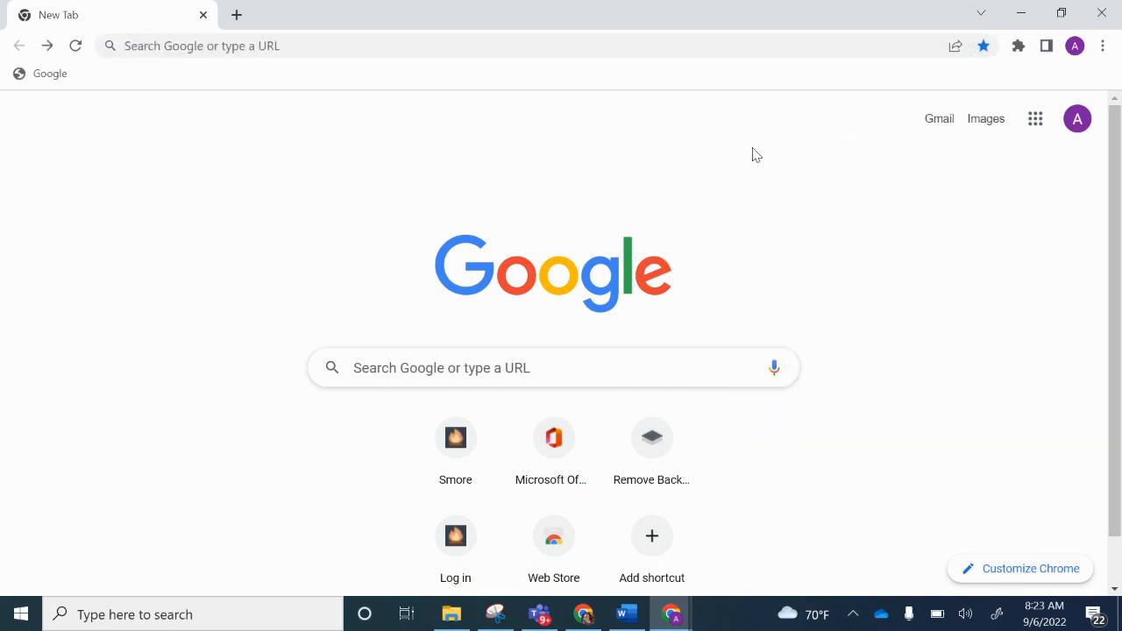
mouse_move(63, 87)
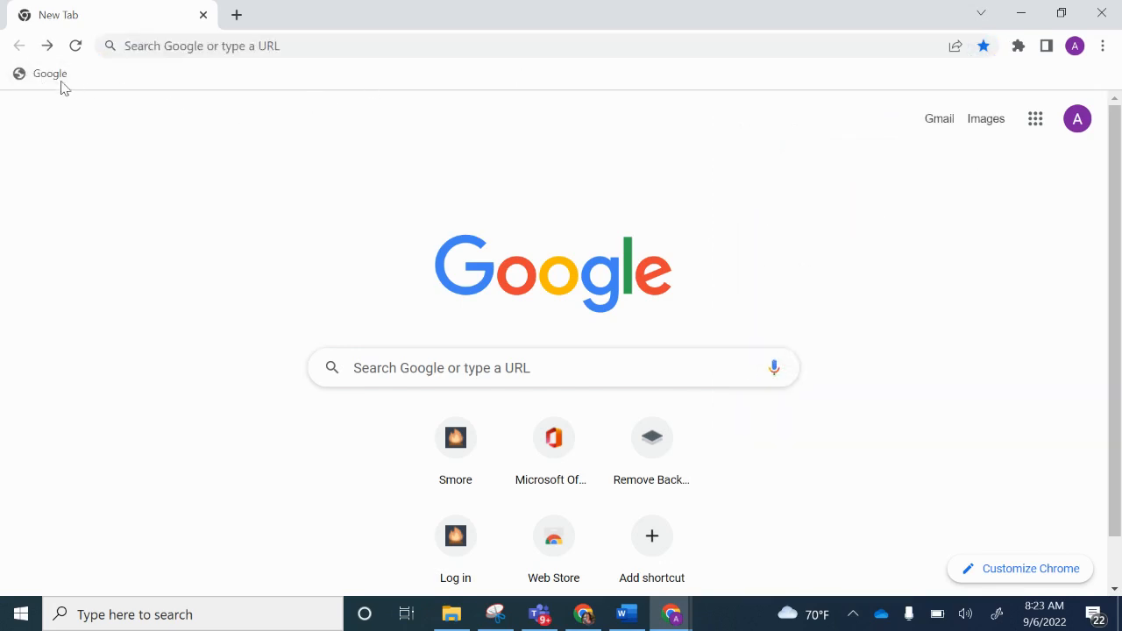
mouse_move(77, 108)
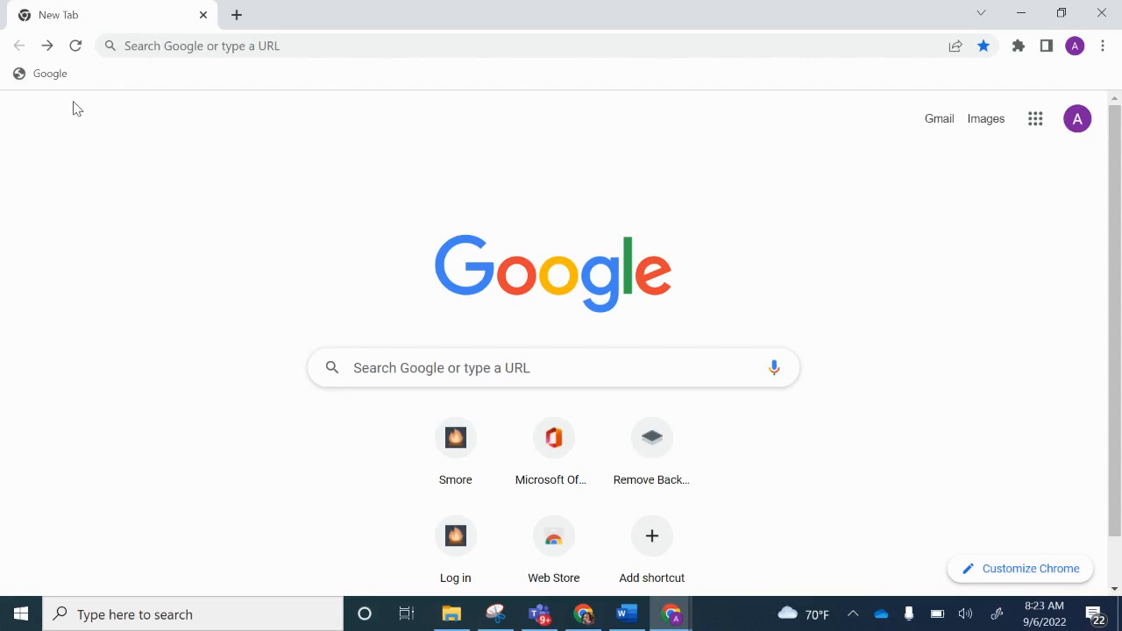
mouse_move(368, 63)
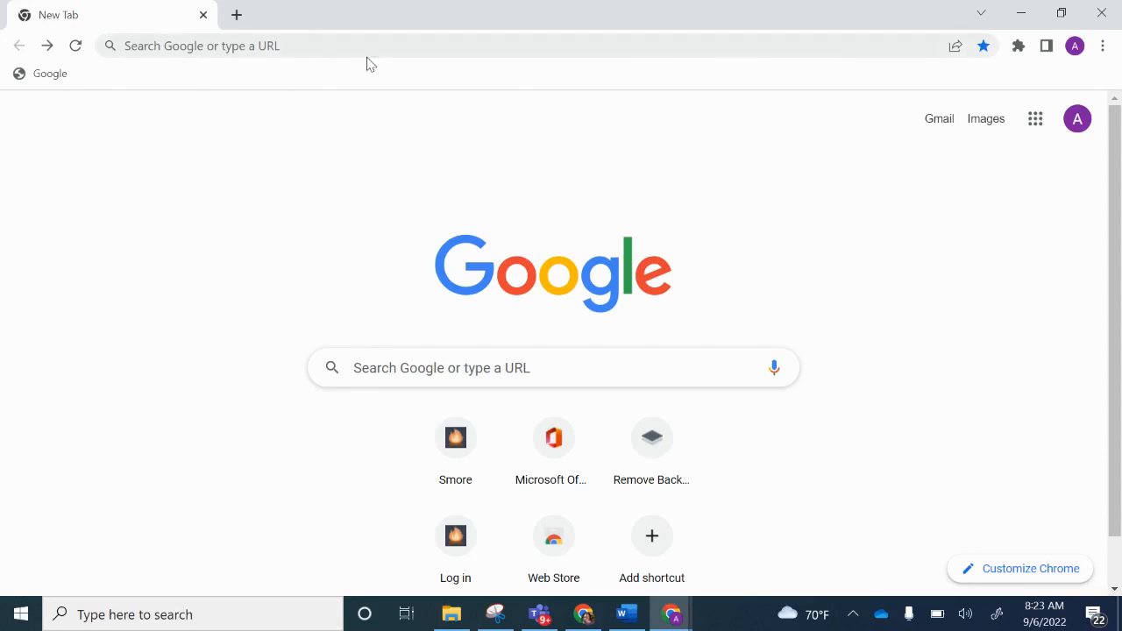
mouse_move(614, 106)
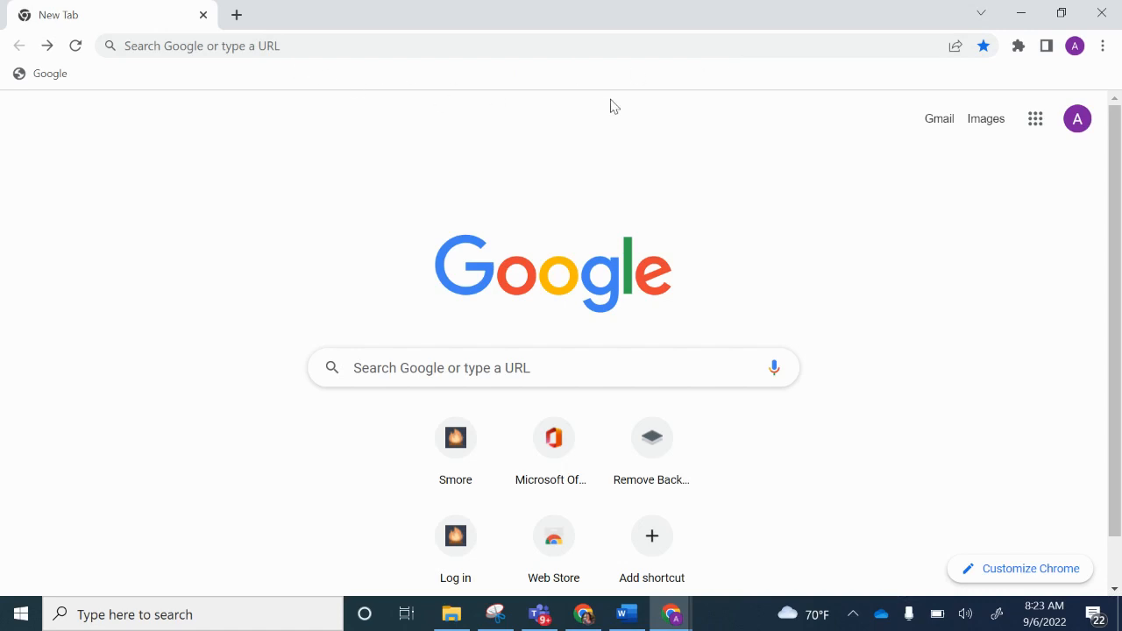
mouse_move(1114, 81)
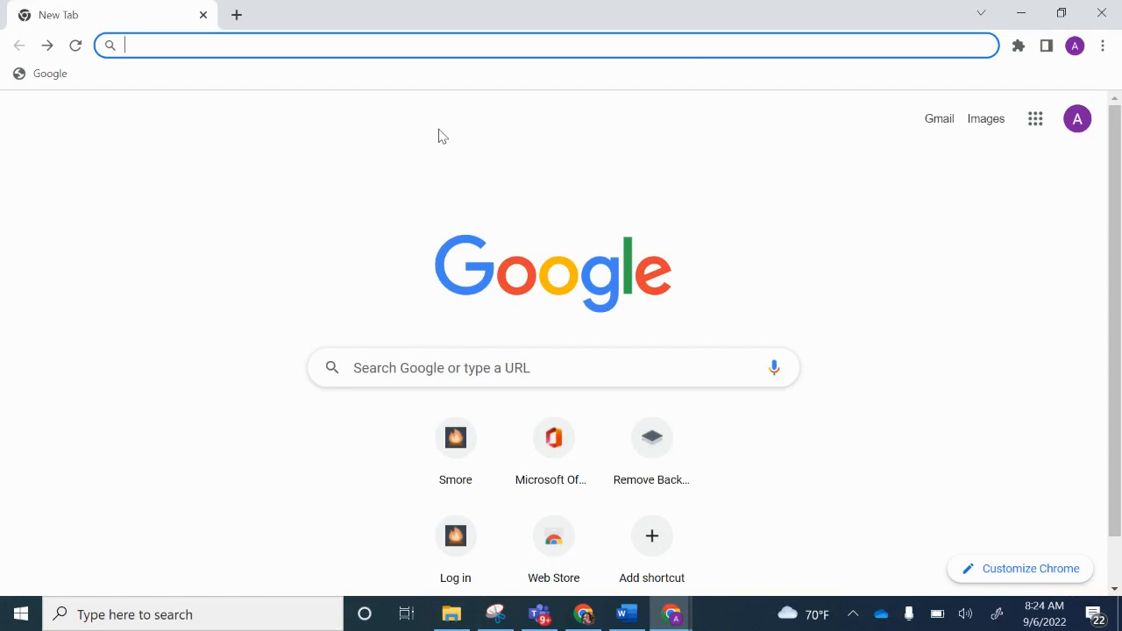
Step: Search Google for 'how things work' and open the HowStuffWorks result
text(how thi)
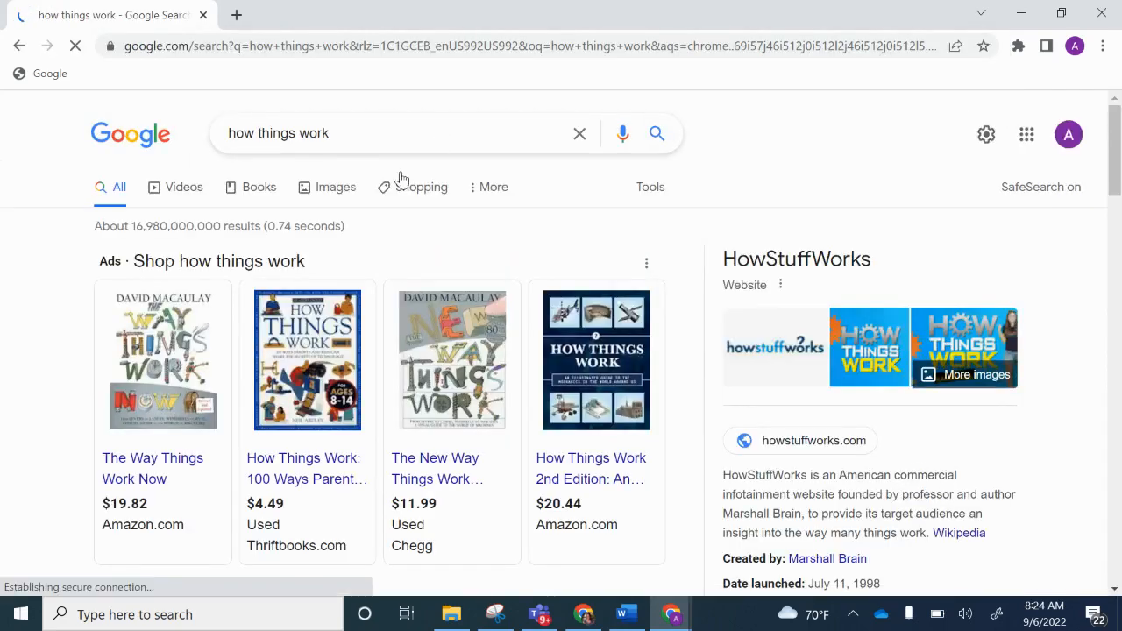
scroll(down, 3)
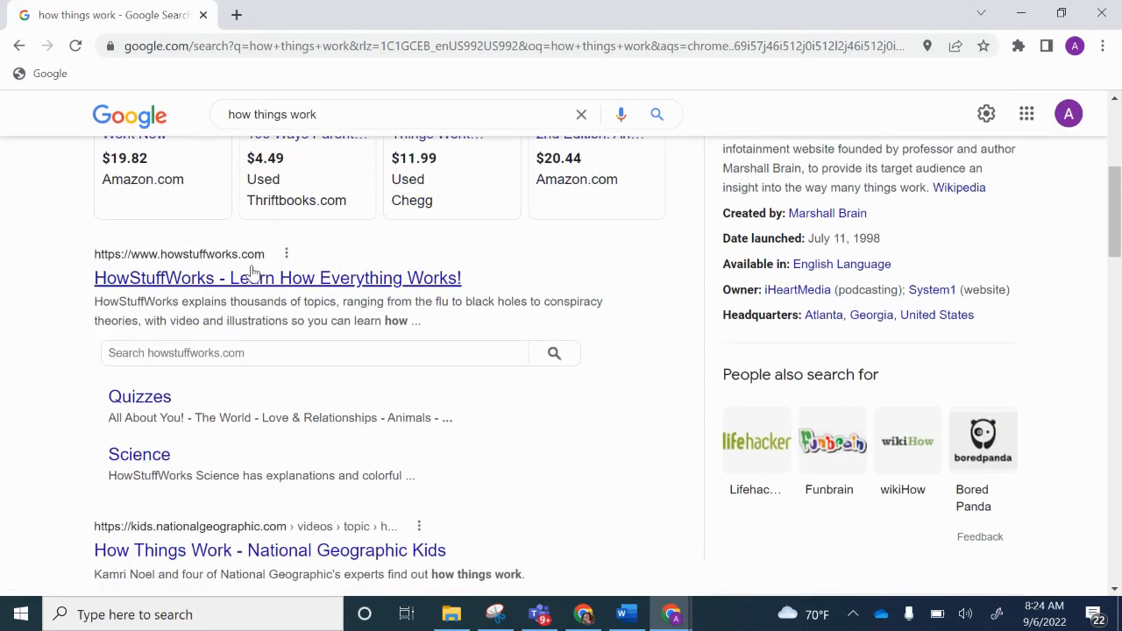
click(277, 277)
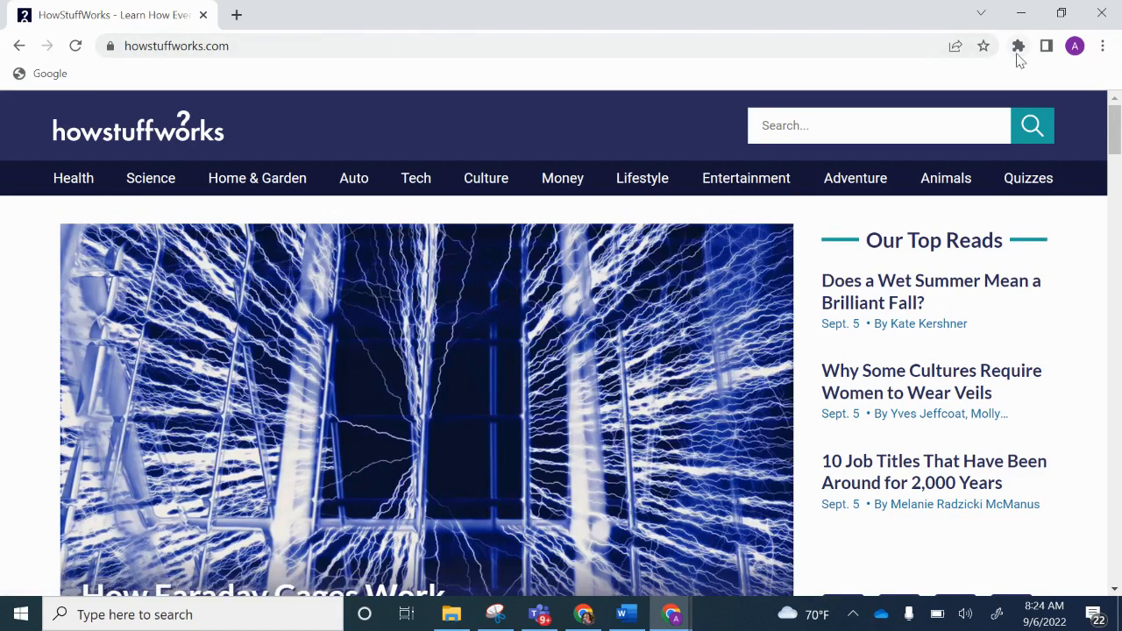
Step: Bookmark HowStuffWorks into a new 'Science' folder on the bookmarks bar
click(983, 46)
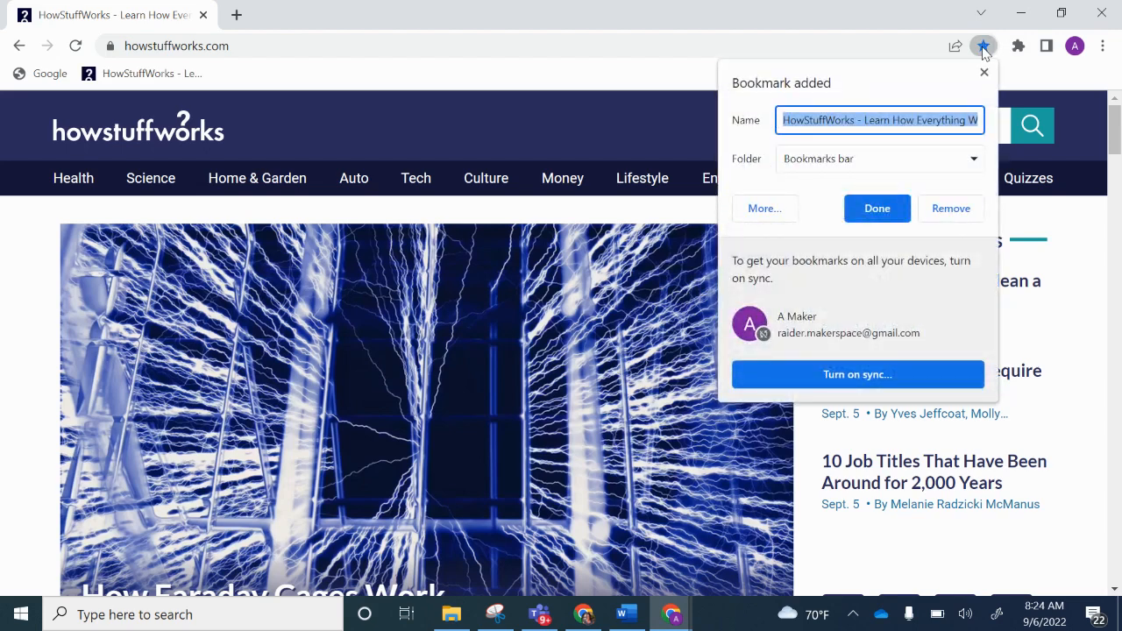
mouse_move(833, 162)
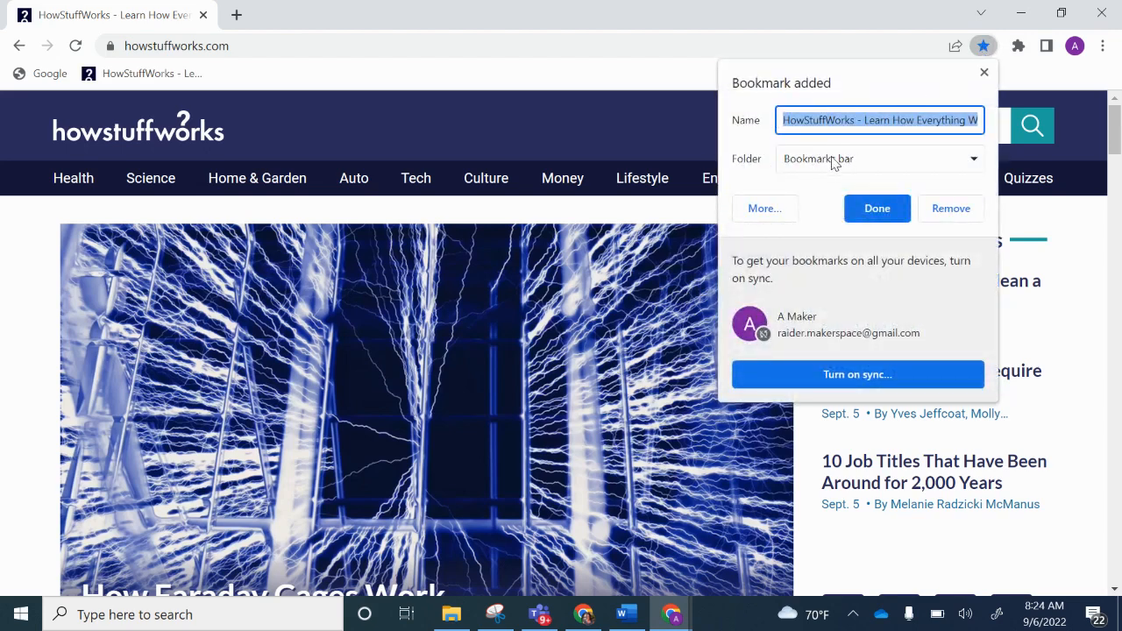
click(764, 208)
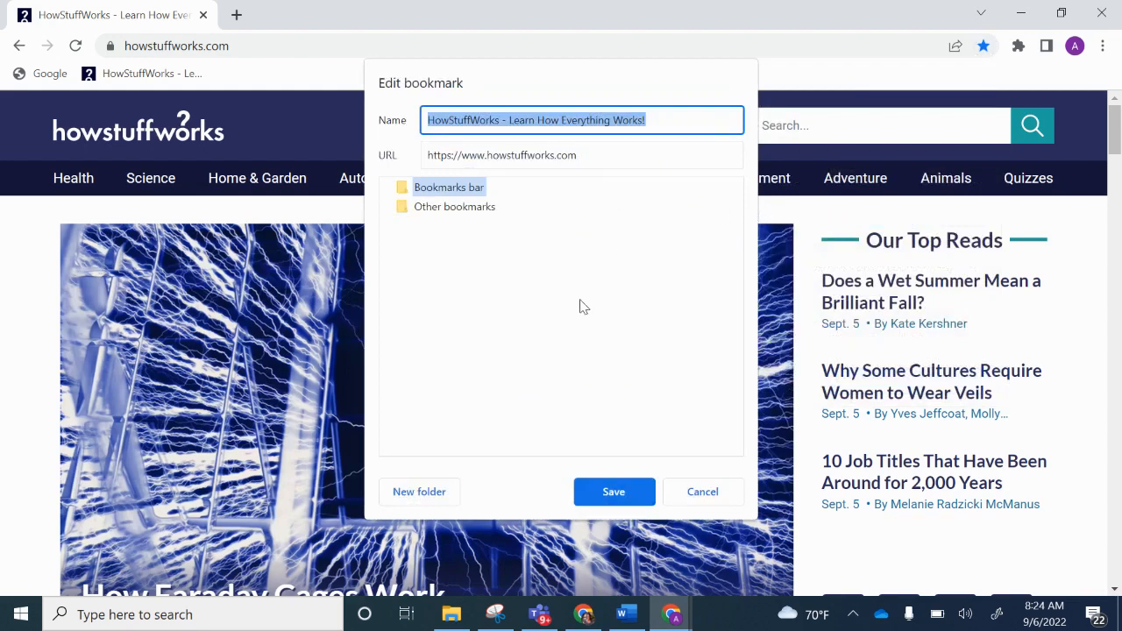
click(419, 491)
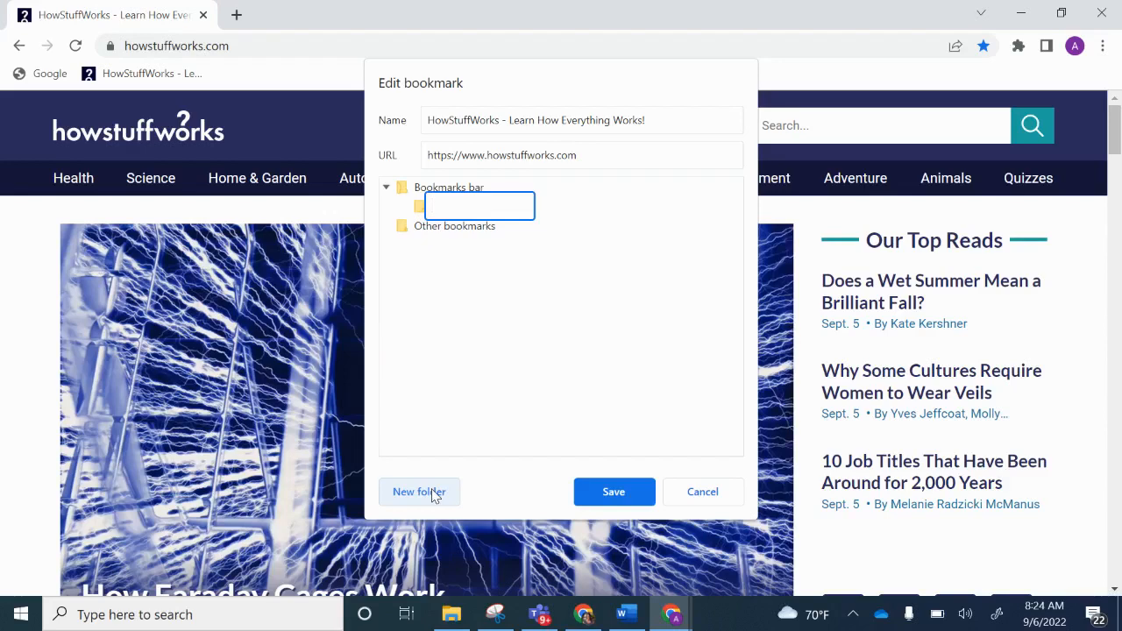
text(Science)
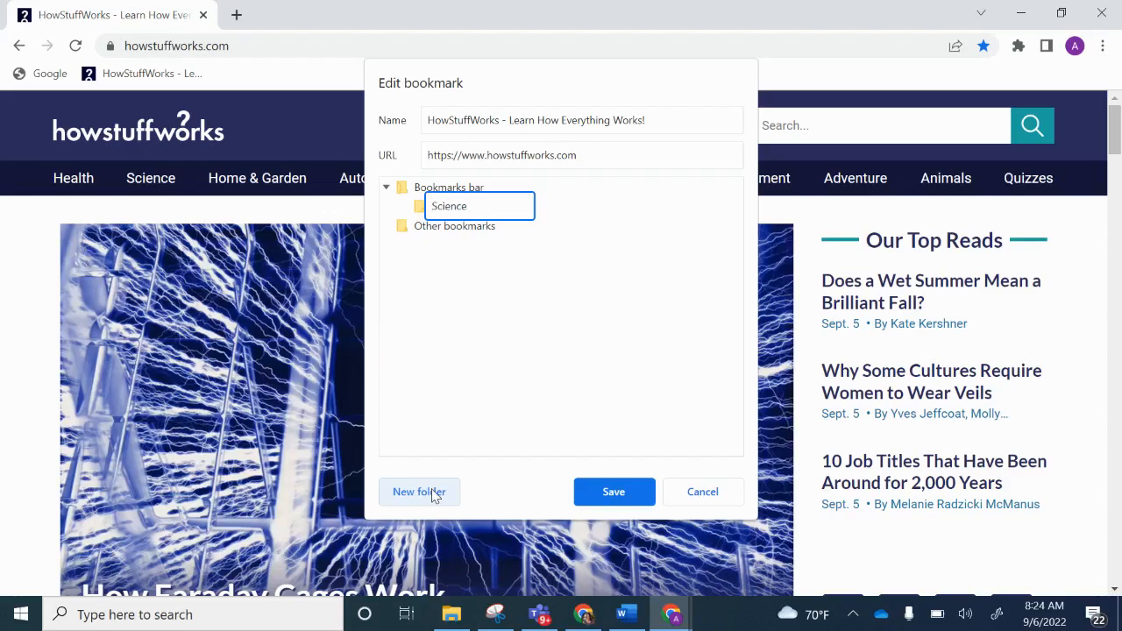
click(614, 491)
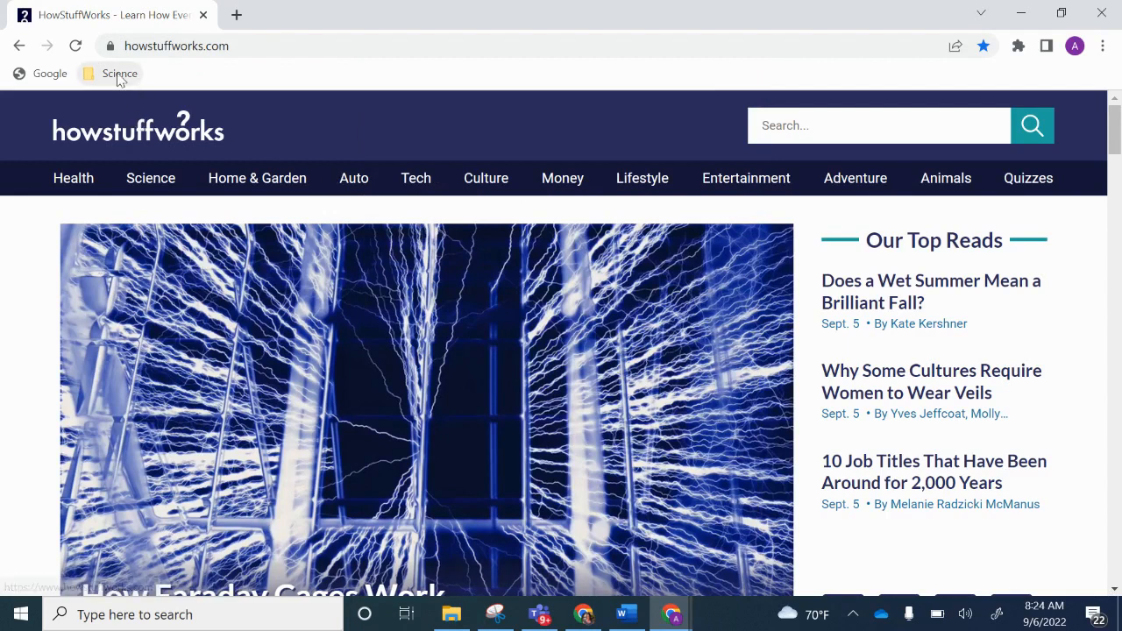
mouse_move(235, 66)
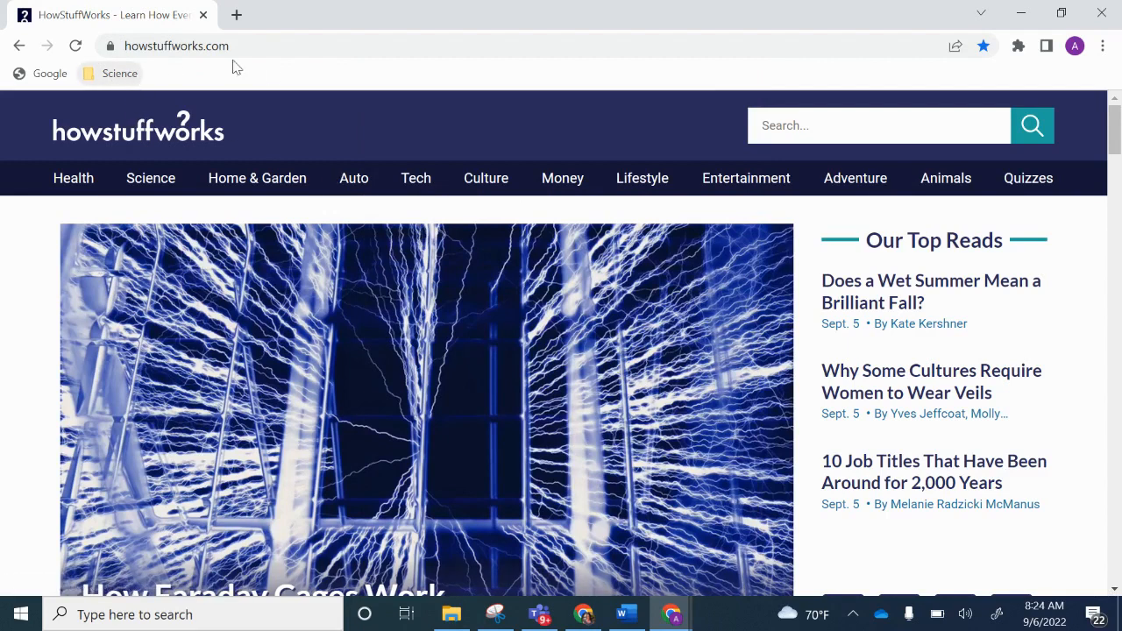
mouse_move(131, 75)
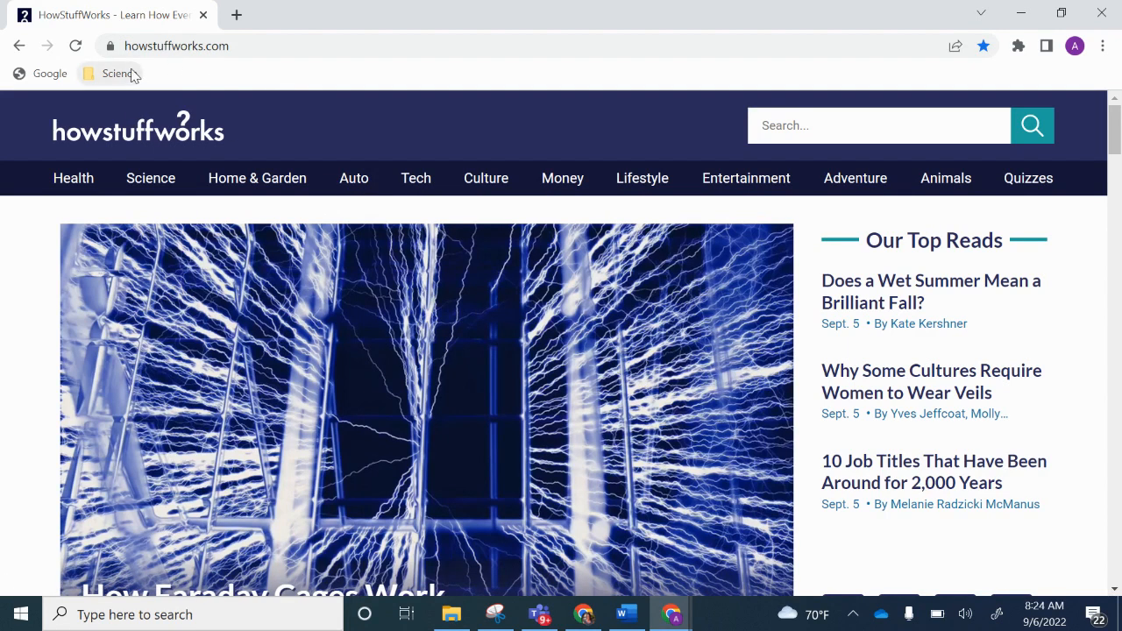
mouse_move(118, 74)
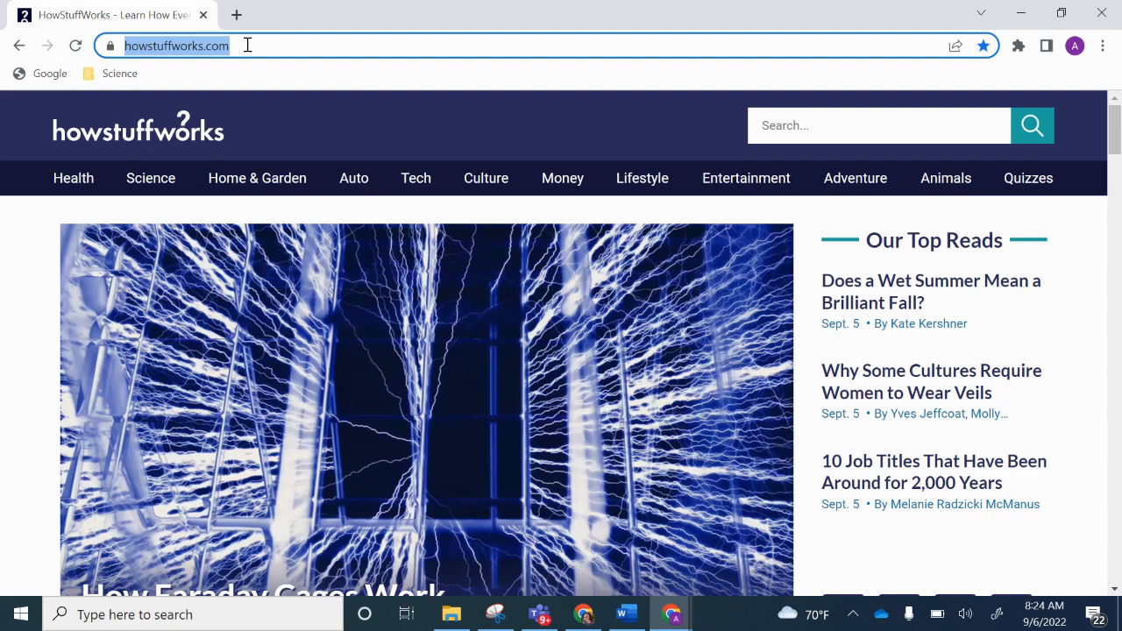
Step: Navigate to jstor.org via the 'jst' address-bar suggestion
text(jst)
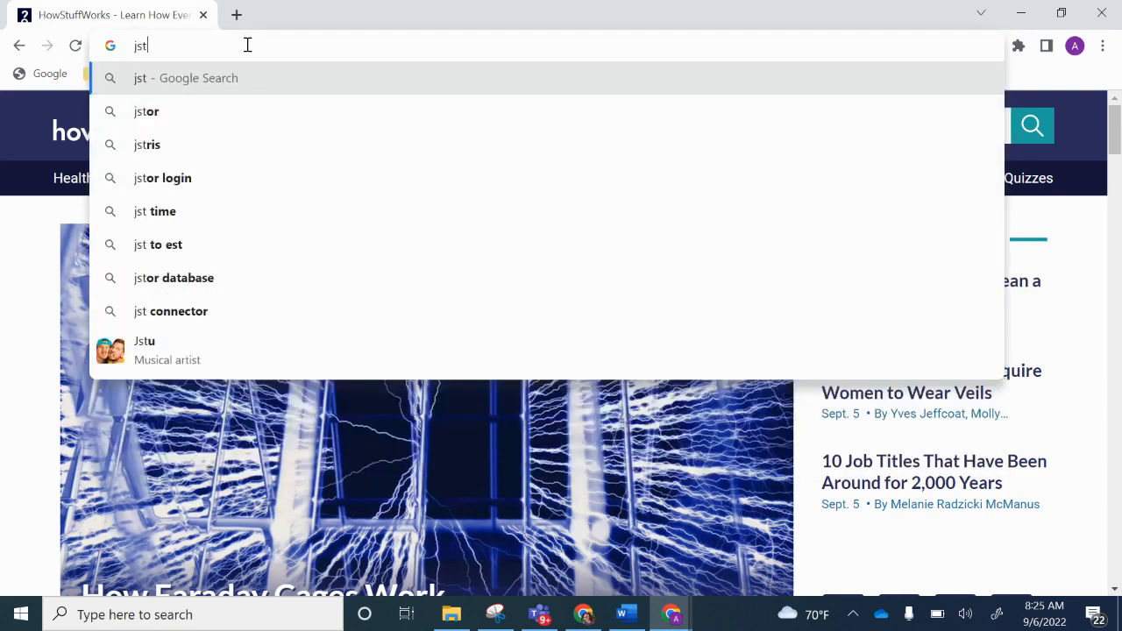
click(146, 111)
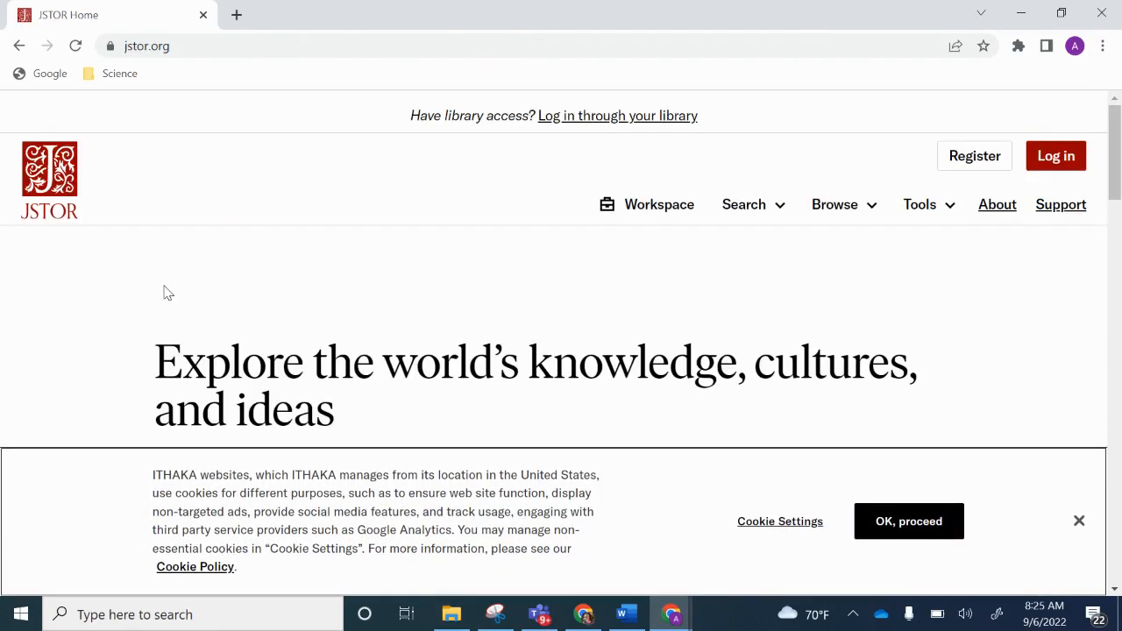
mouse_move(1064, 516)
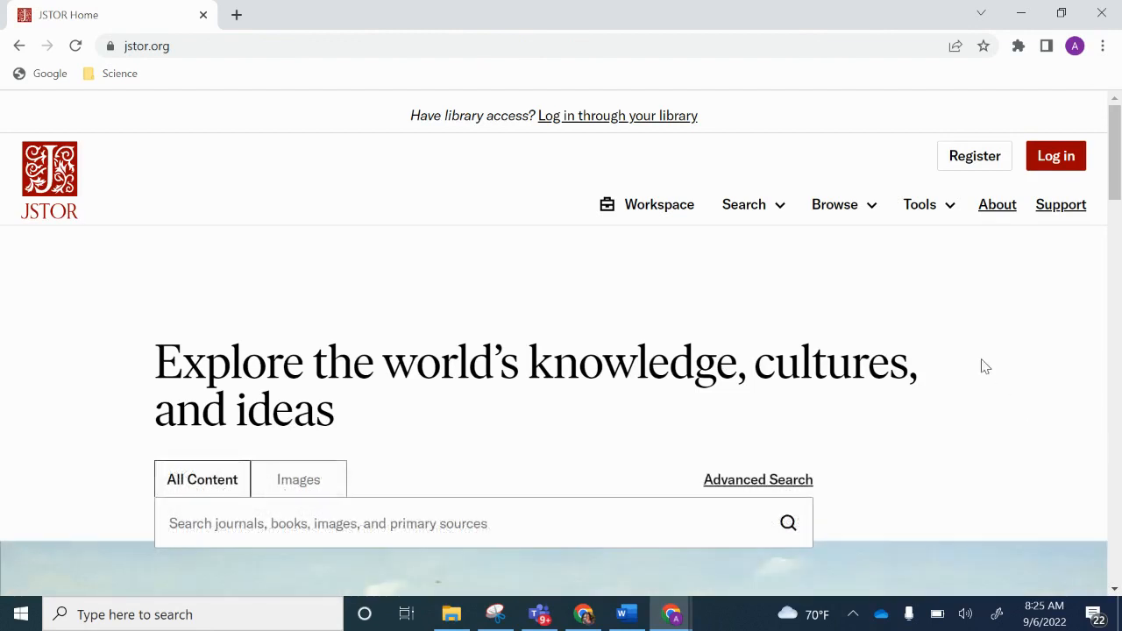
mouse_move(824, 141)
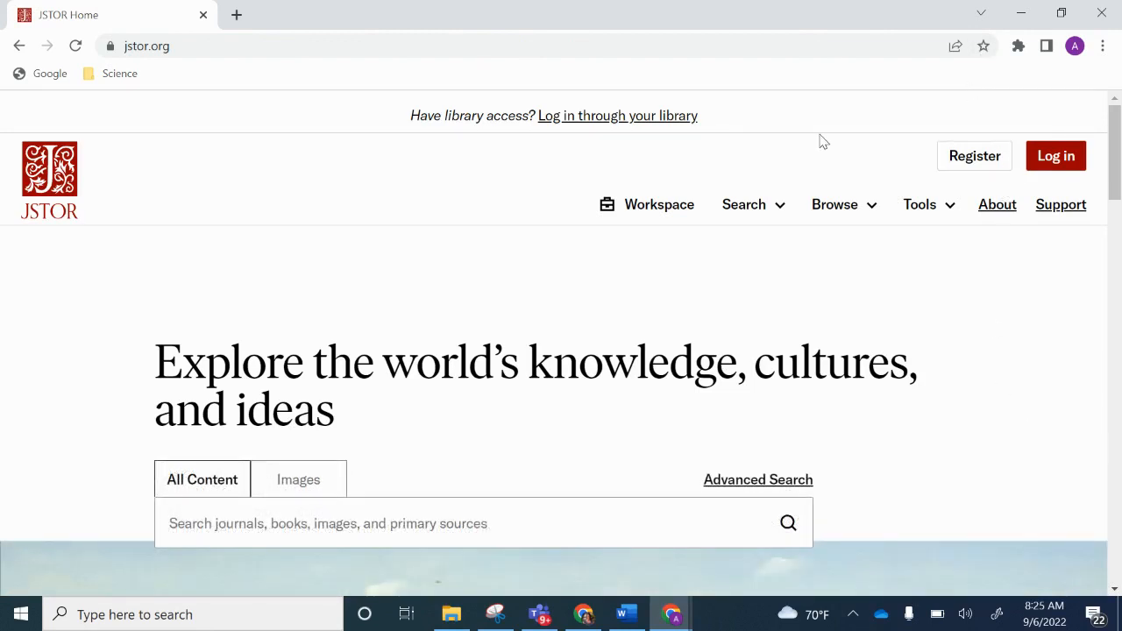
Step: Bookmark JSTOR Home into a new 'Research' folder on the bookmarks bar
click(983, 45)
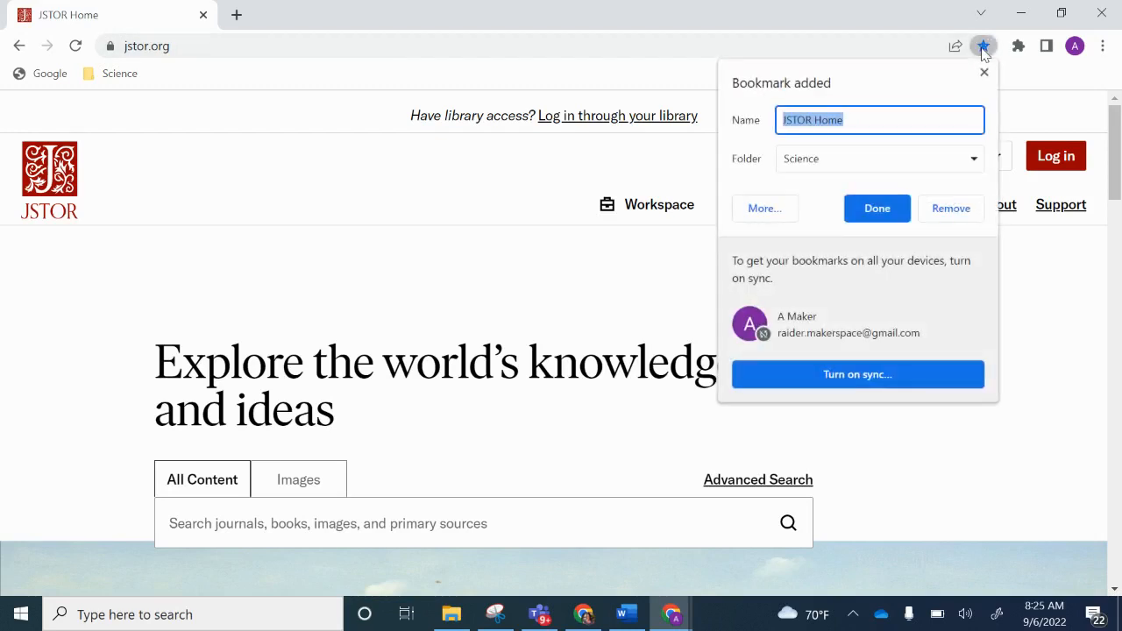
click(877, 159)
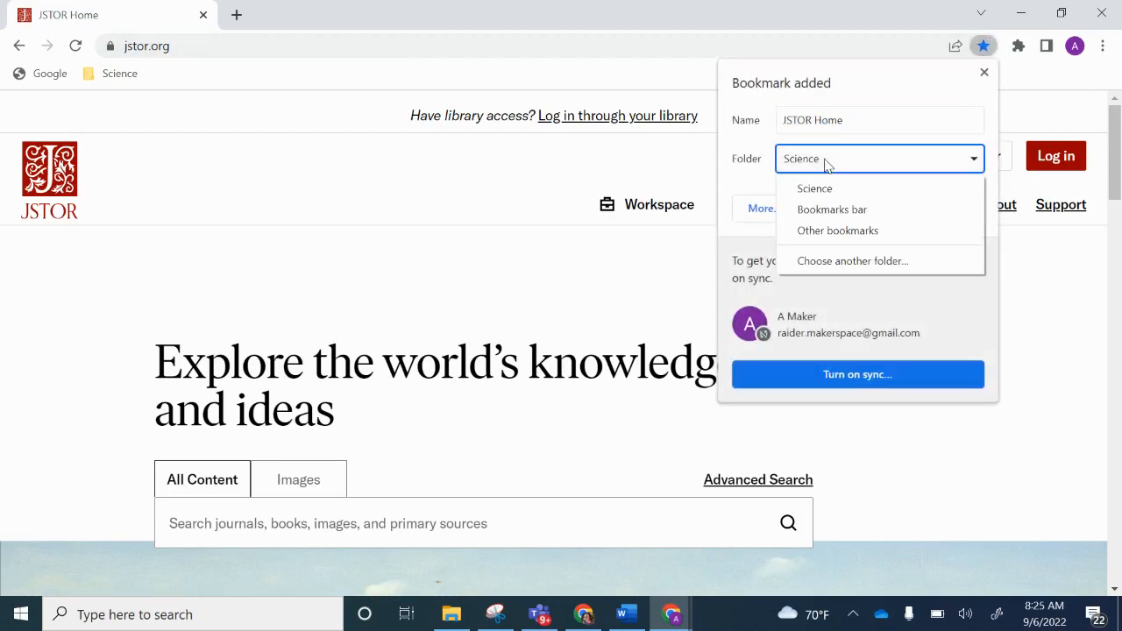
click(832, 208)
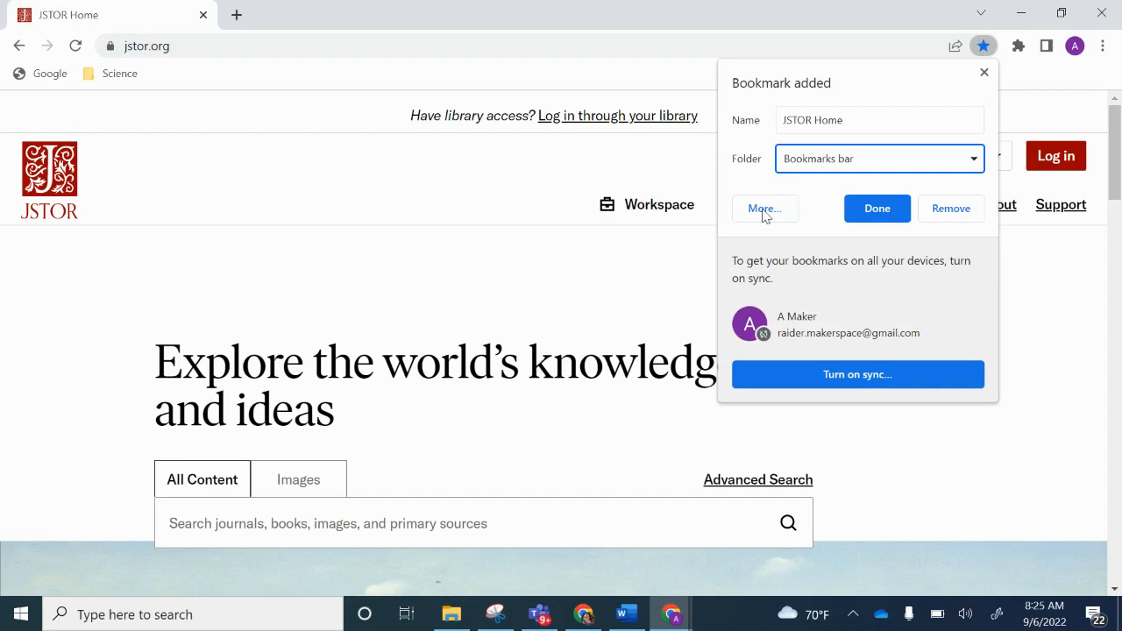
click(763, 208)
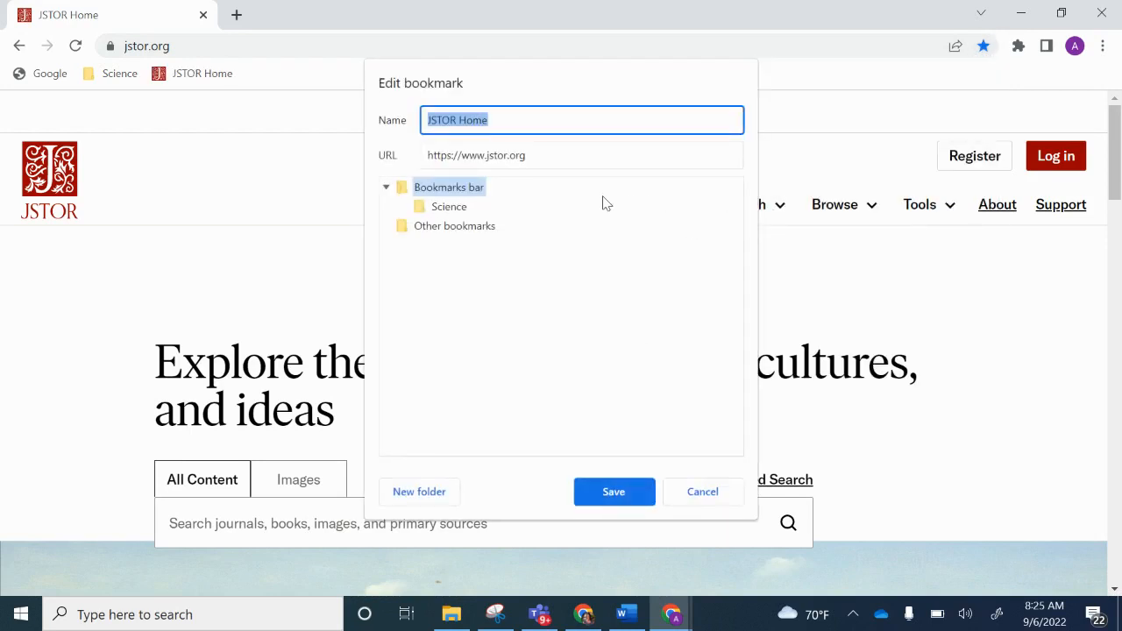
click(419, 492)
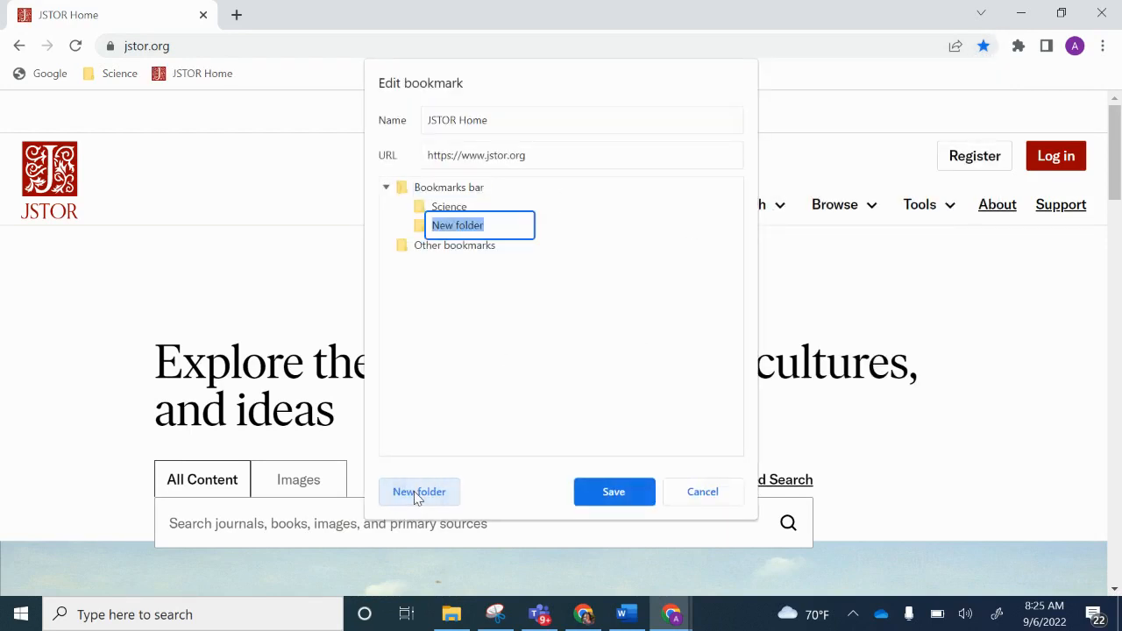
text(Research)
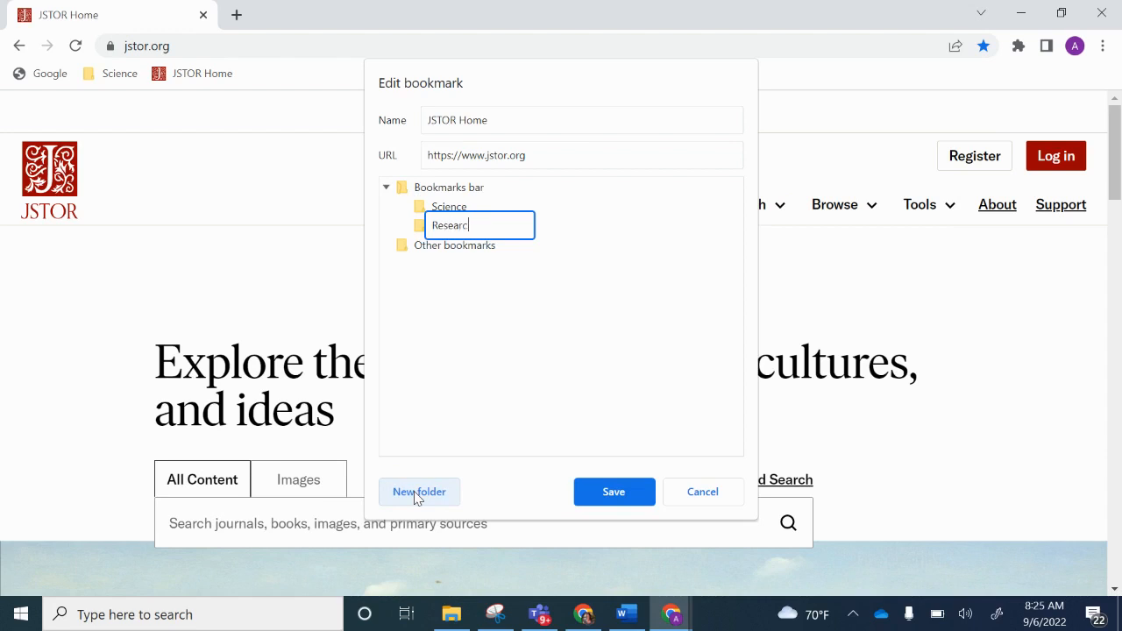
mouse_move(614, 492)
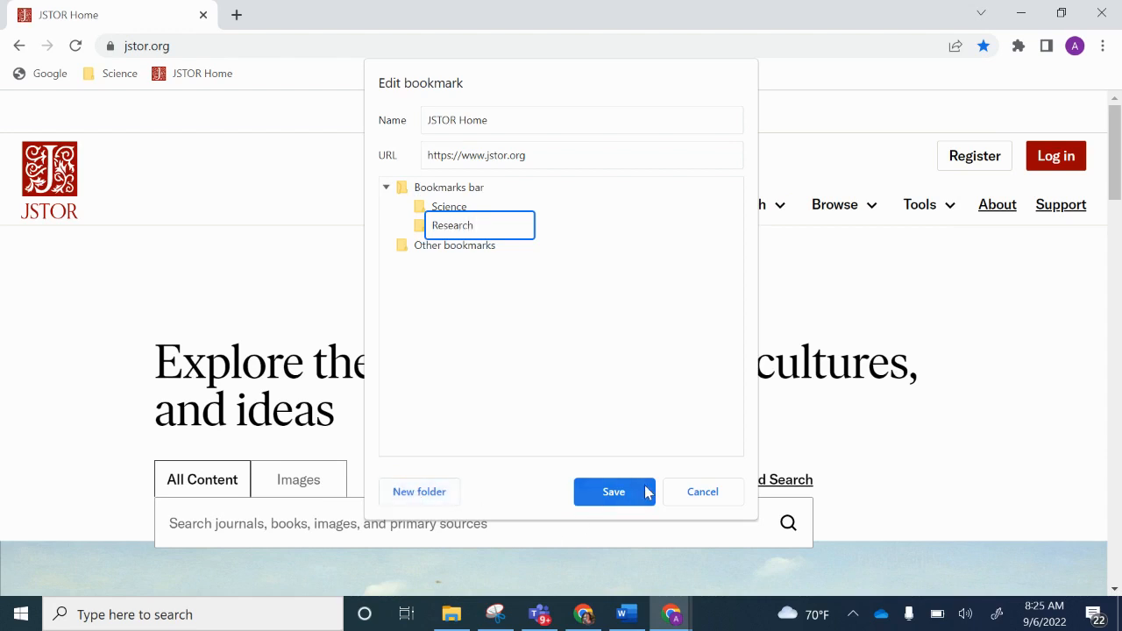
click(614, 492)
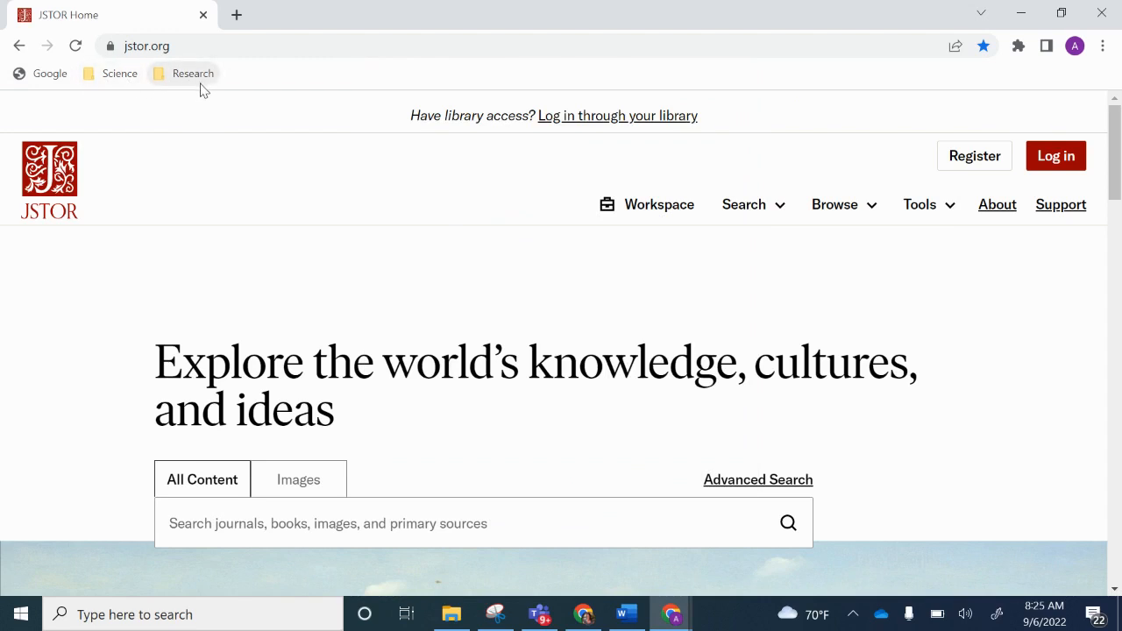
click(193, 74)
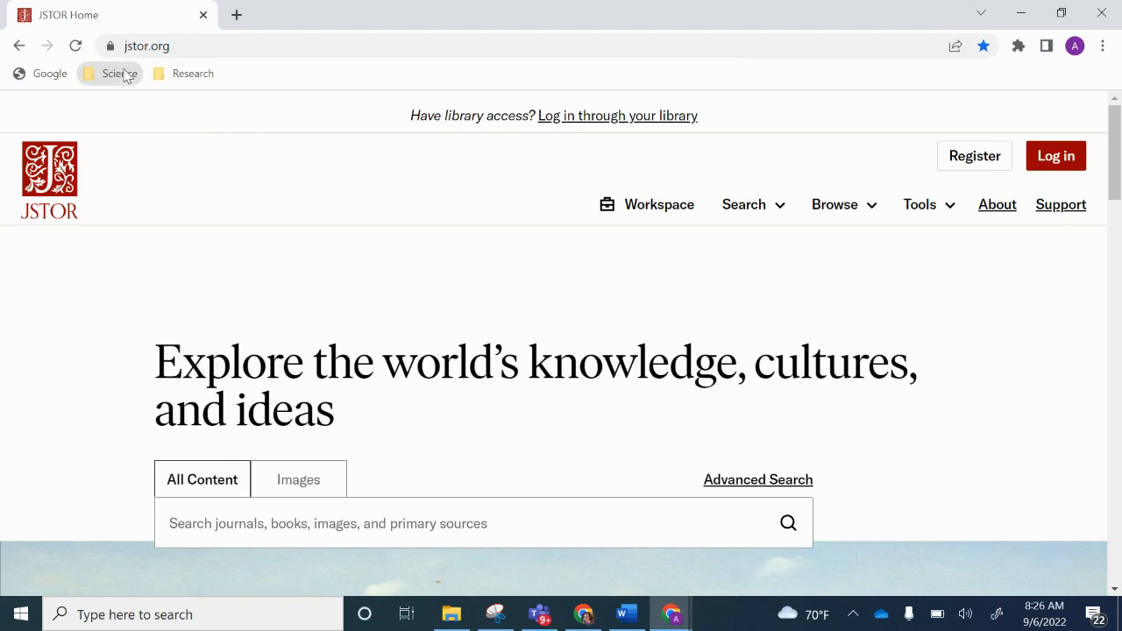
mouse_move(184, 74)
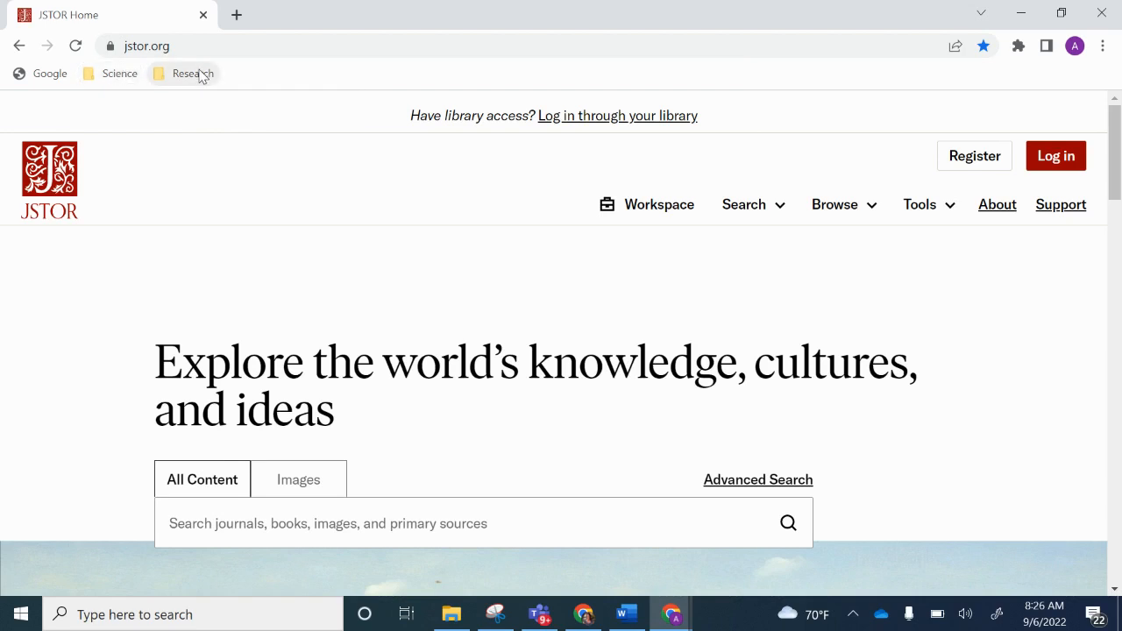
mouse_move(237, 15)
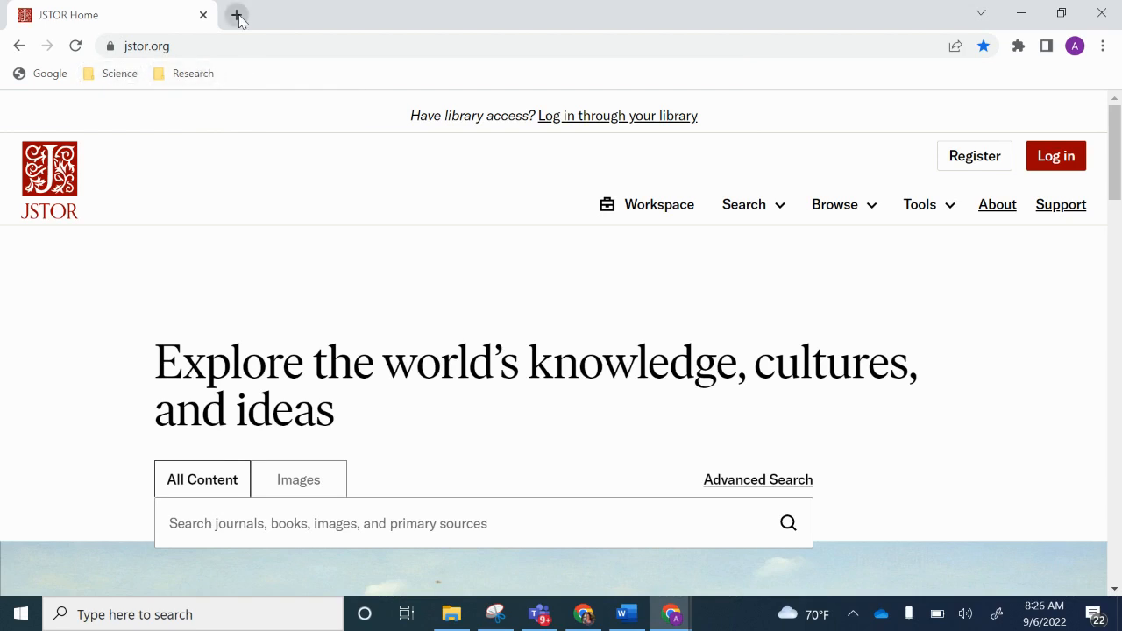
Step: Open the ClassLink login page (launchpad.classlink.com/fcs) in a new tab and star it
click(236, 15)
text(fcs class)
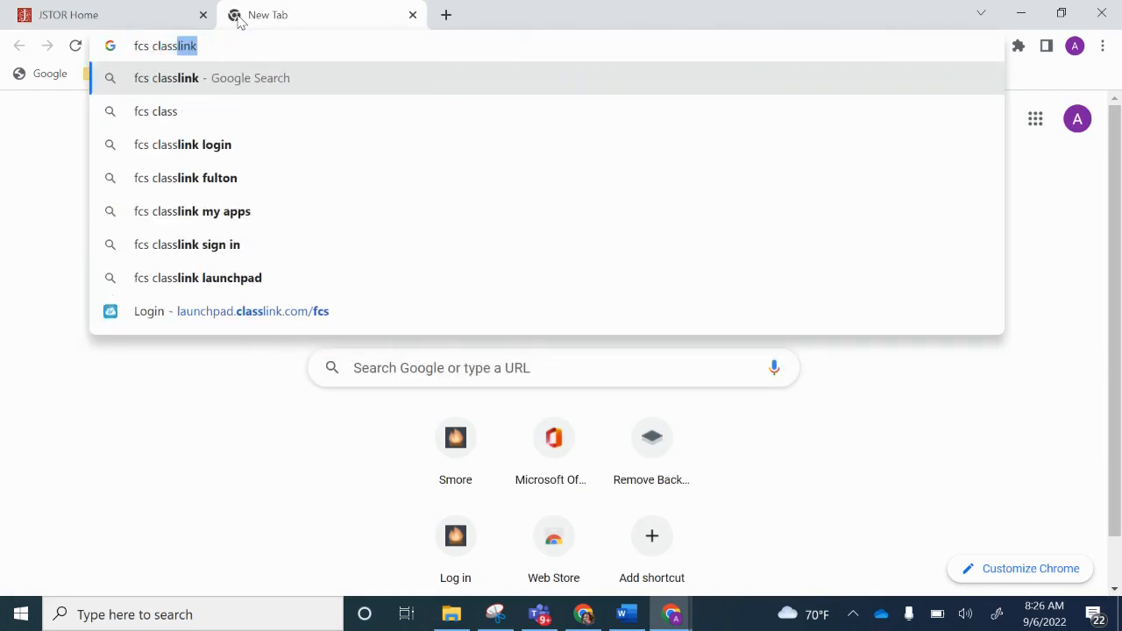
click(232, 311)
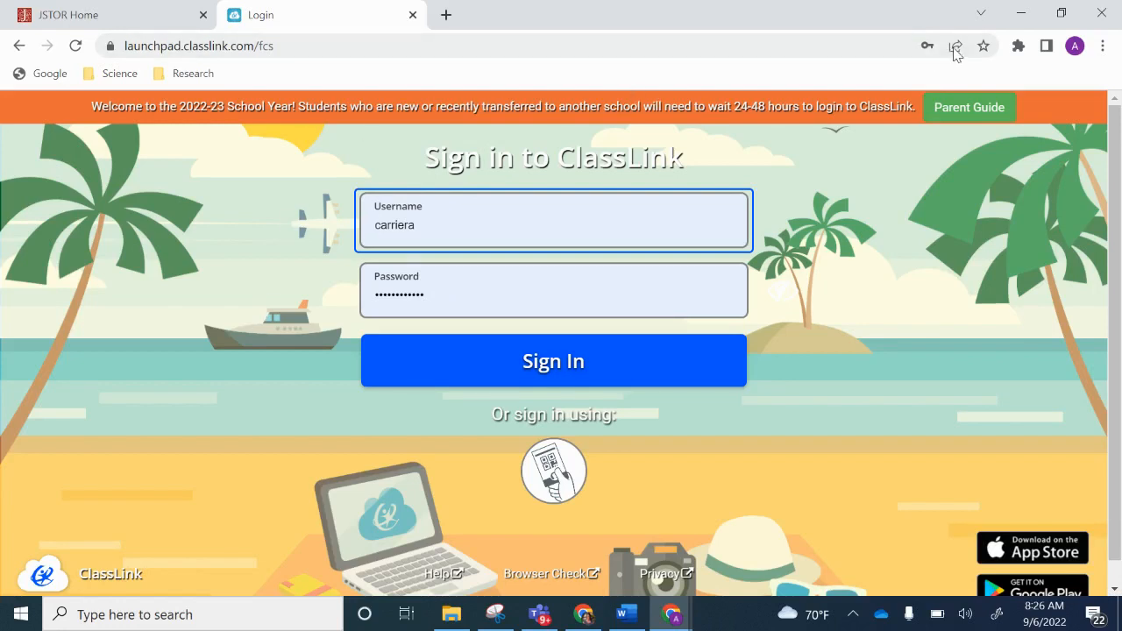
click(983, 46)
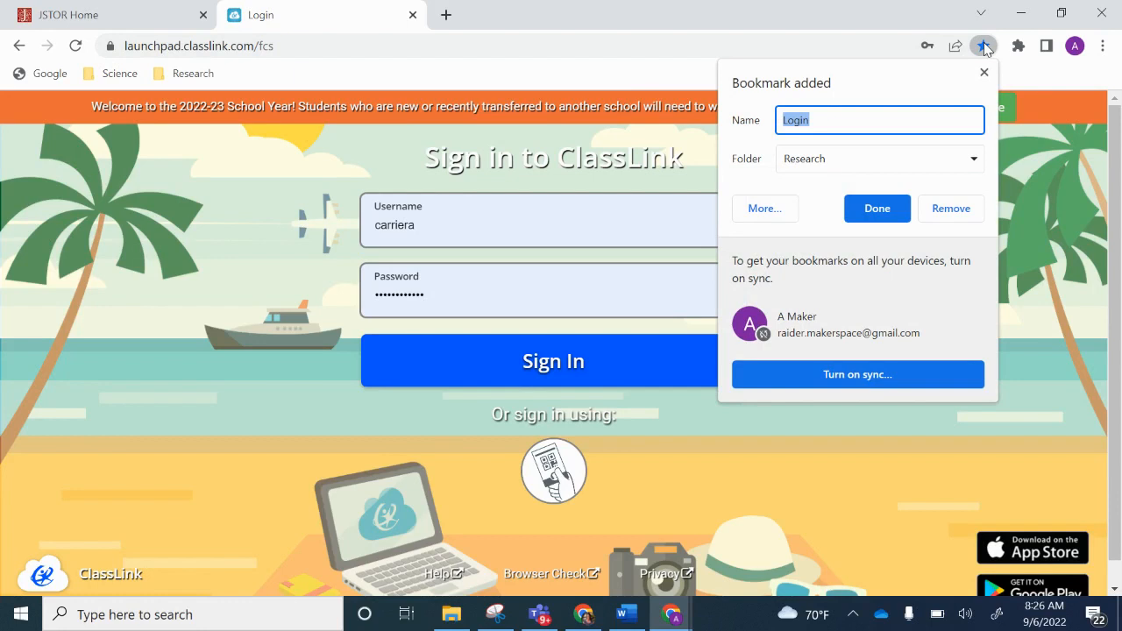
Step: Save the bookmark as 'Classlink' inside a new 'Fulton' folder on the bookmarks bar
text(Classlink)
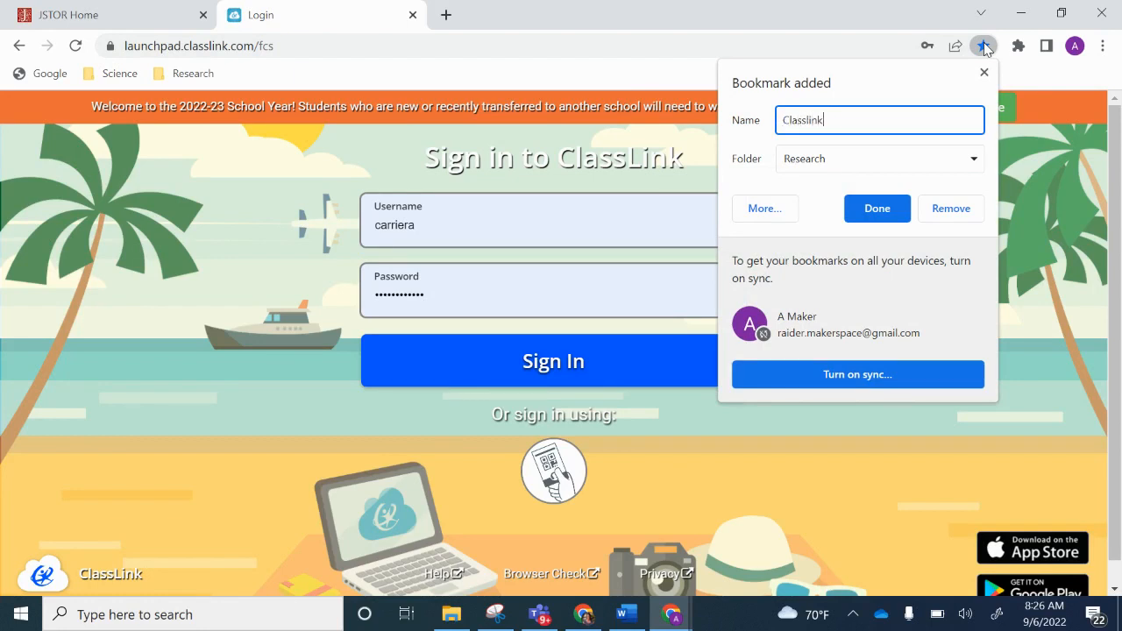
click(880, 159)
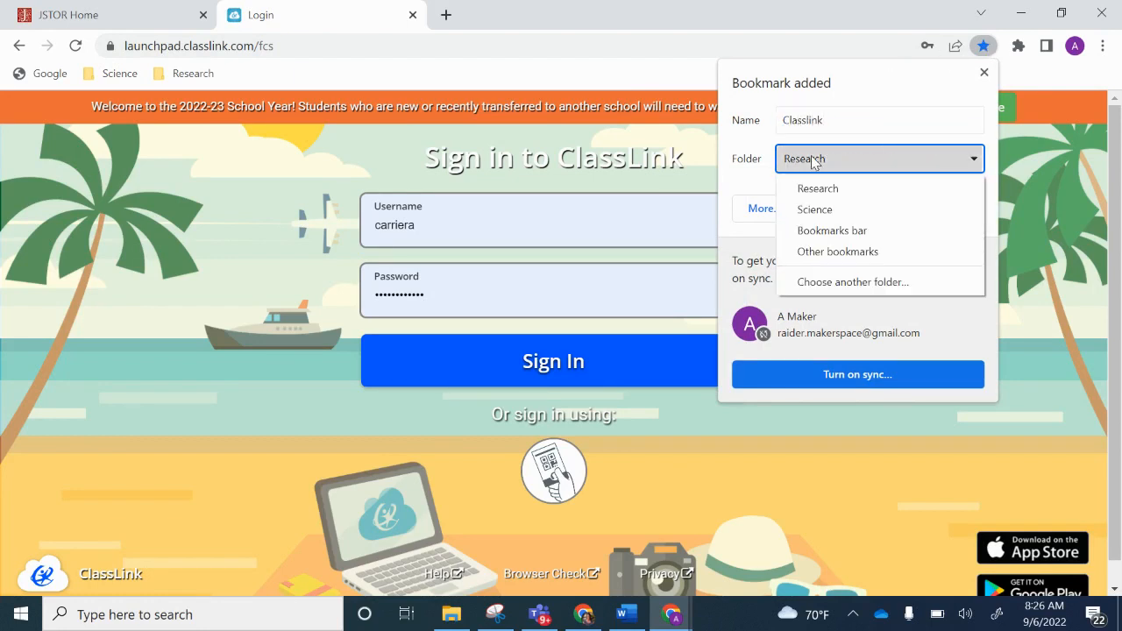
click(832, 230)
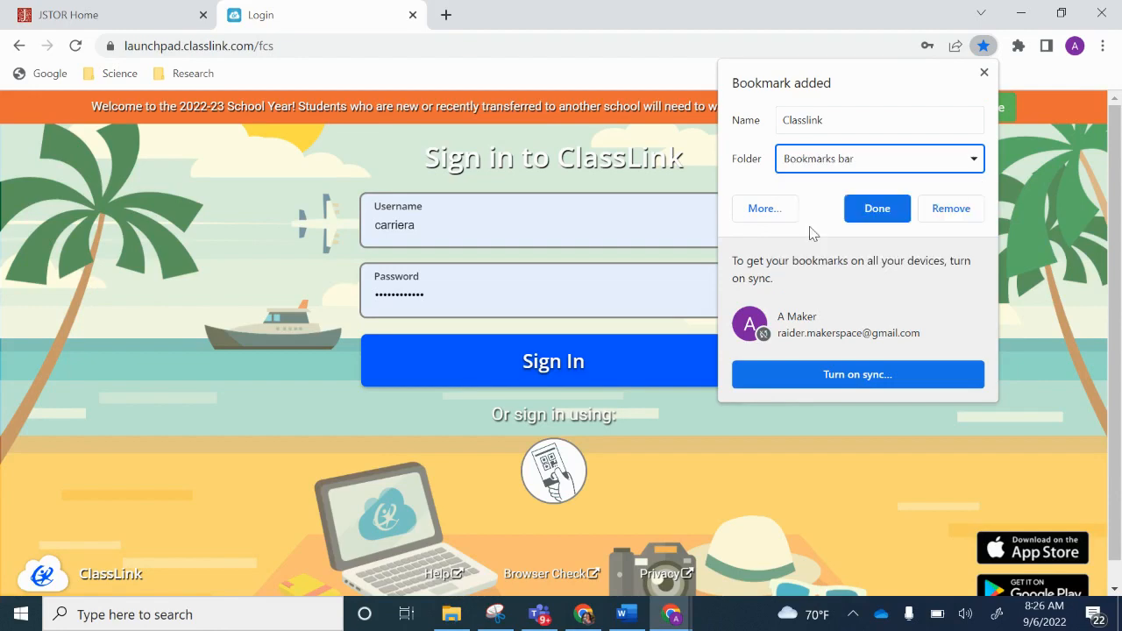
click(765, 208)
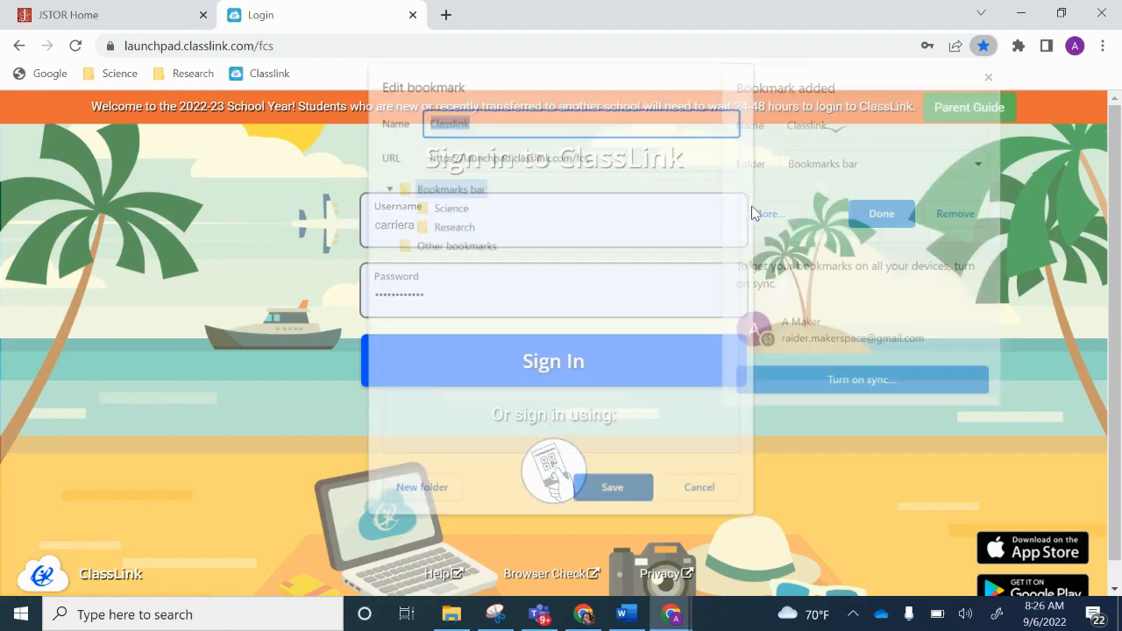
click(419, 491)
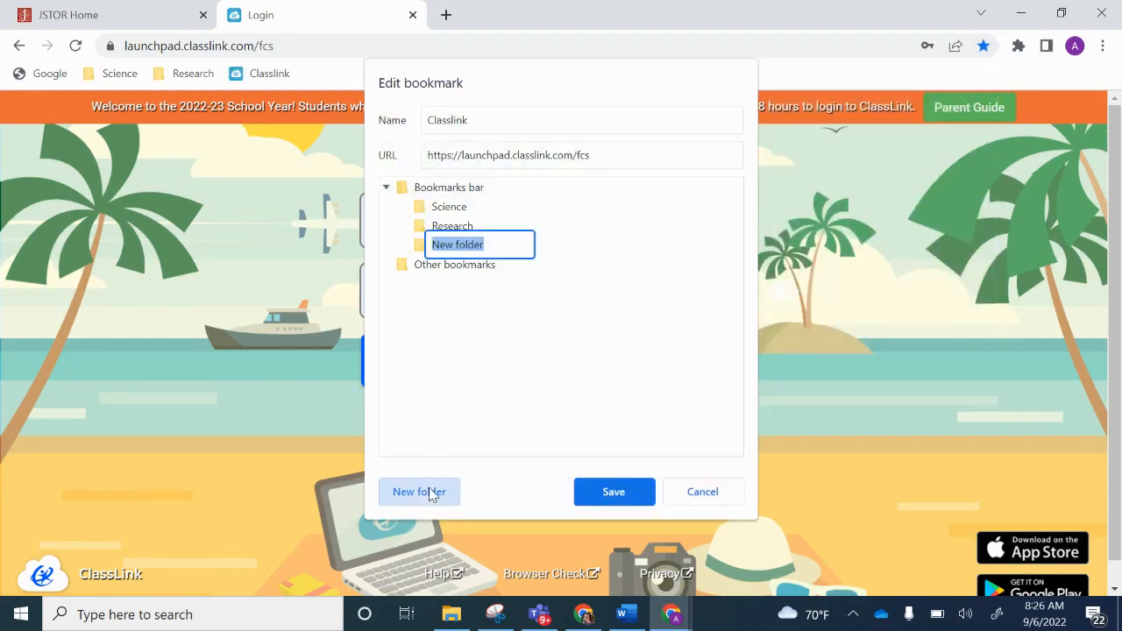
text(Ful)
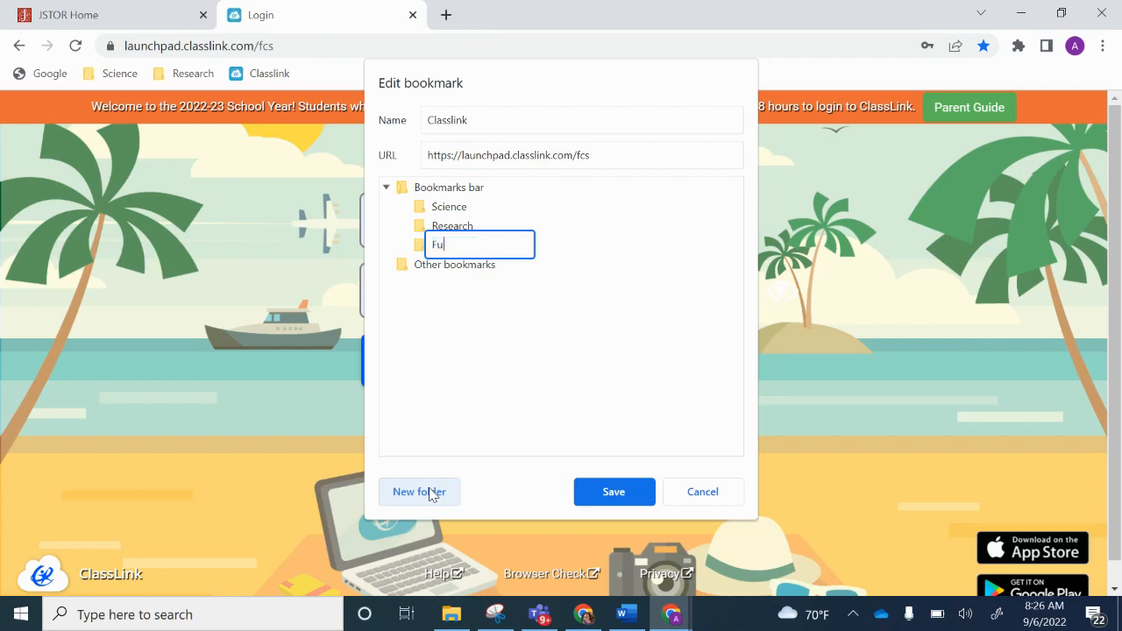
text(lton)
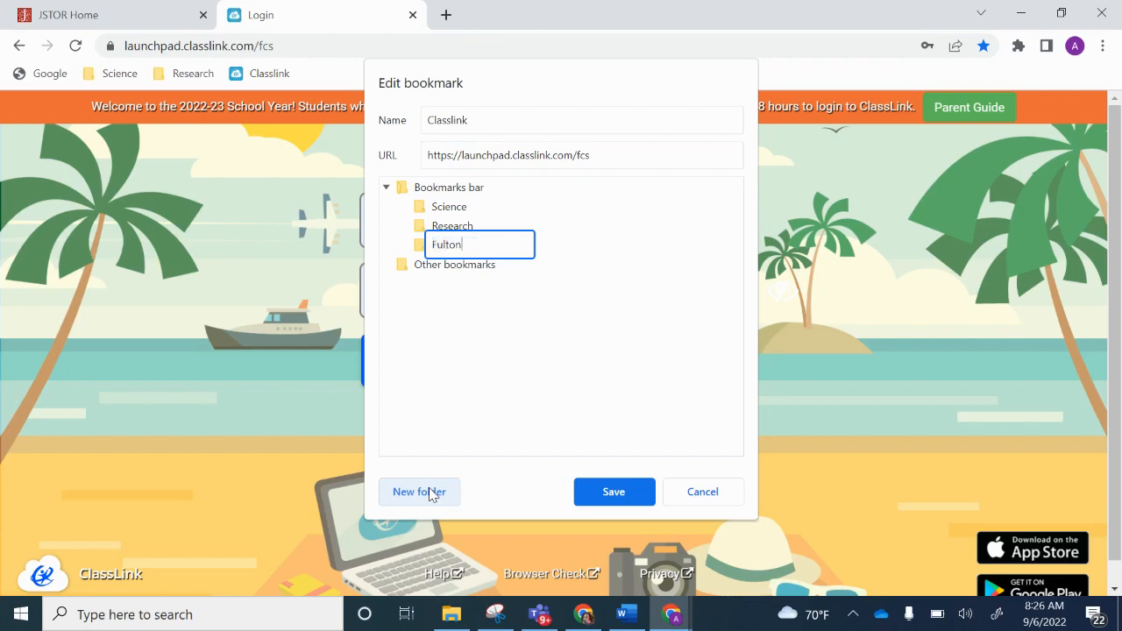
click(614, 492)
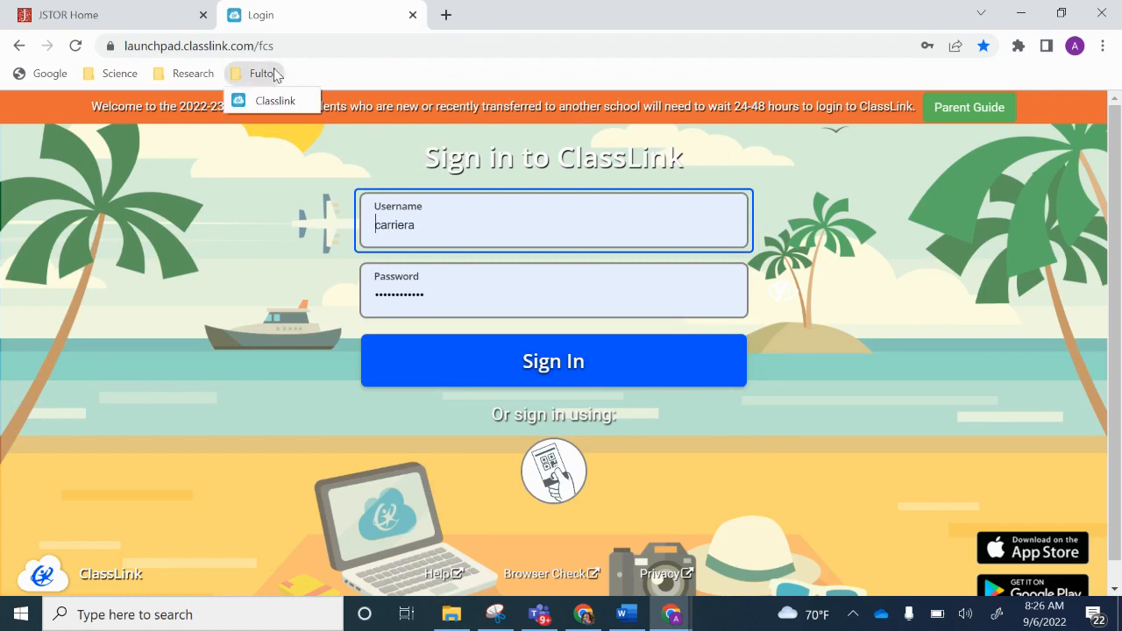
mouse_move(279, 86)
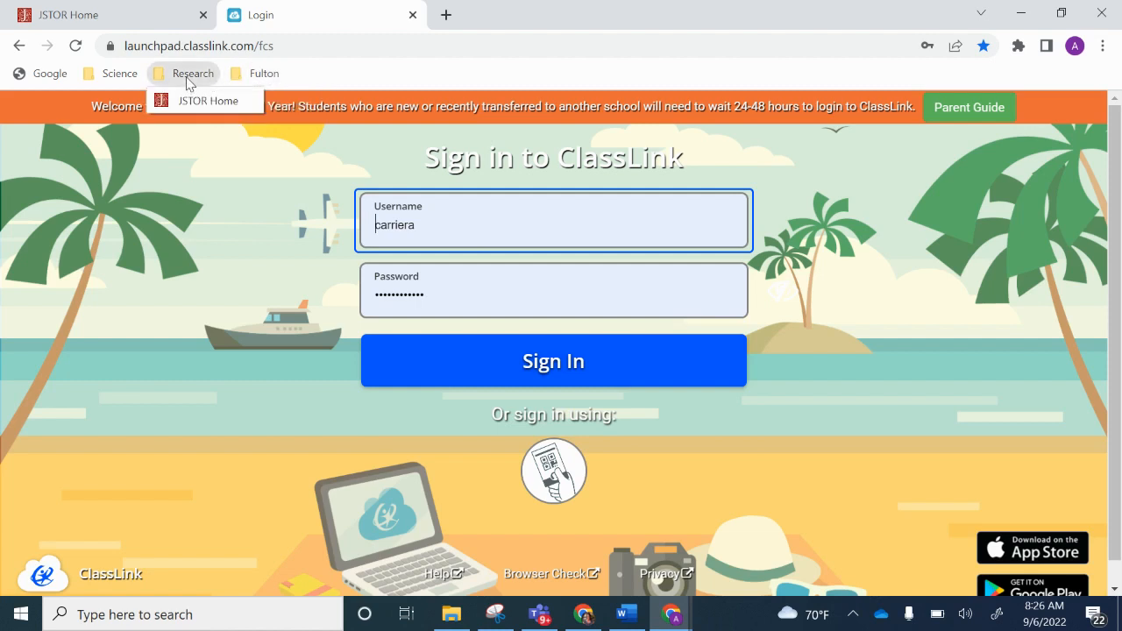
mouse_move(933, 90)
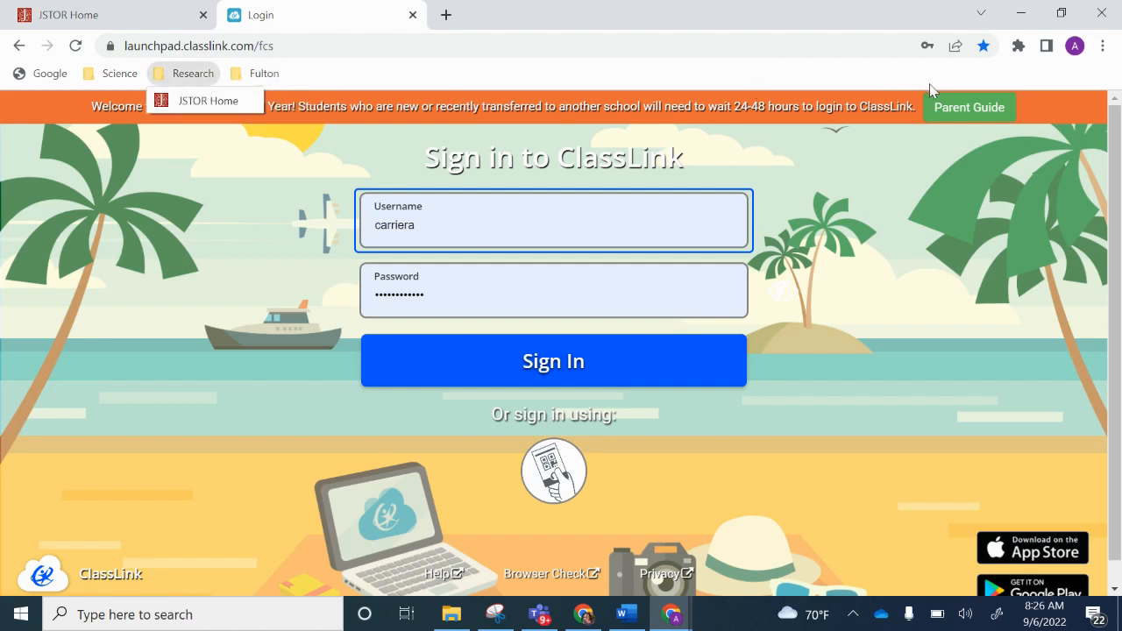